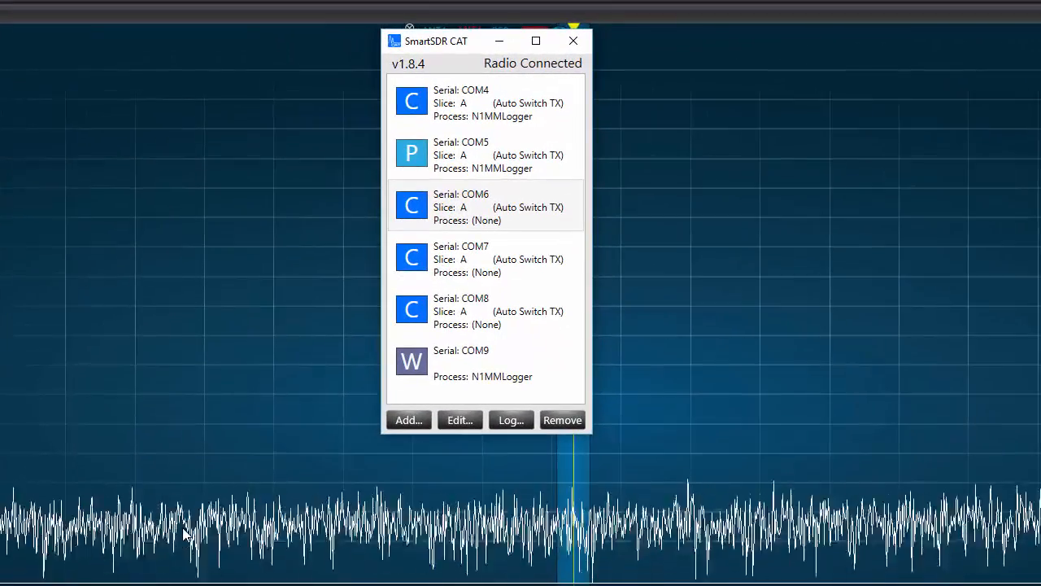
Inspect the COM4 CAT and COM5 PTT entries in the SmartSDR CAT port list
{"action": "left_click", "coordinate": [485, 103]}
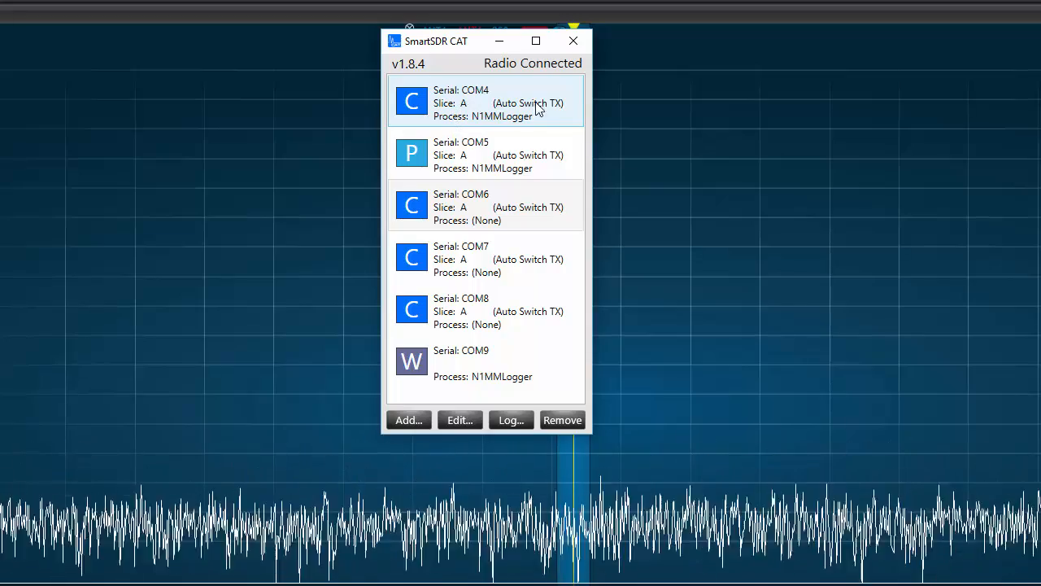
{"action": "mouse_move", "coordinate": [573, 98]}
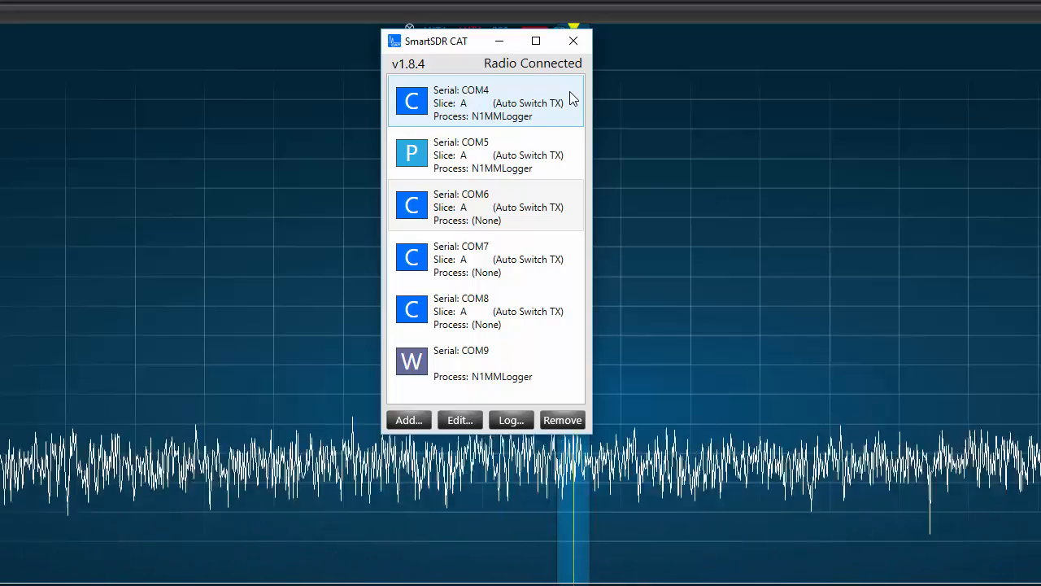
{"action": "left_click", "coordinate": [485, 155]}
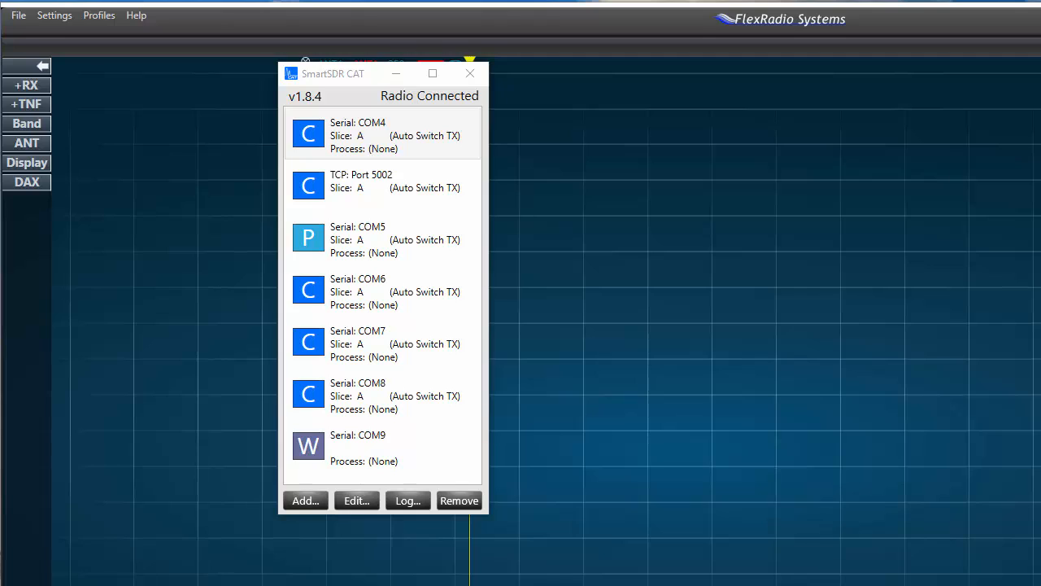
{"action": "mouse_move", "coordinate": [92, 250]}
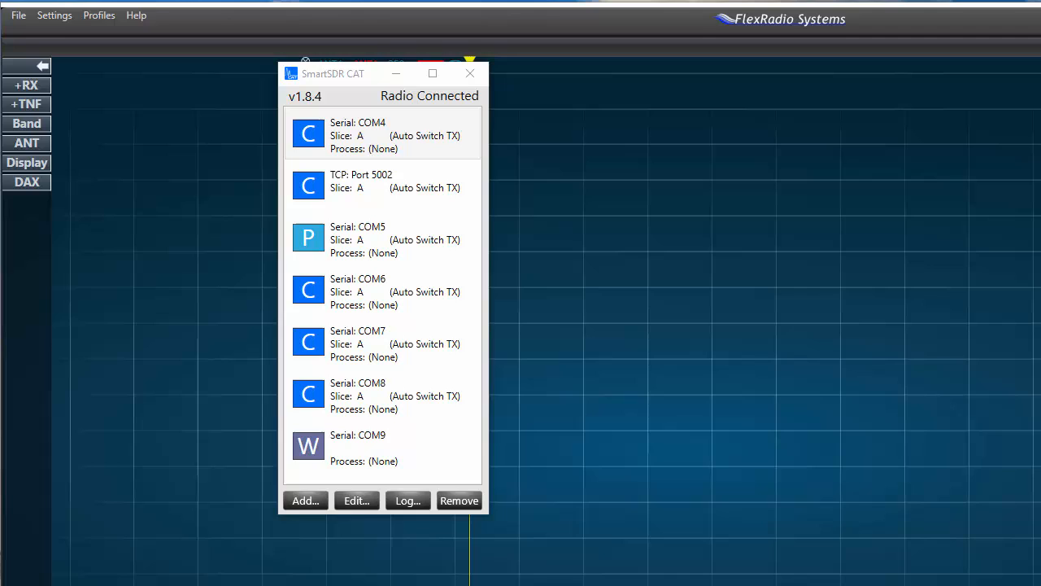
{"action": "mouse_move", "coordinate": [485, 166]}
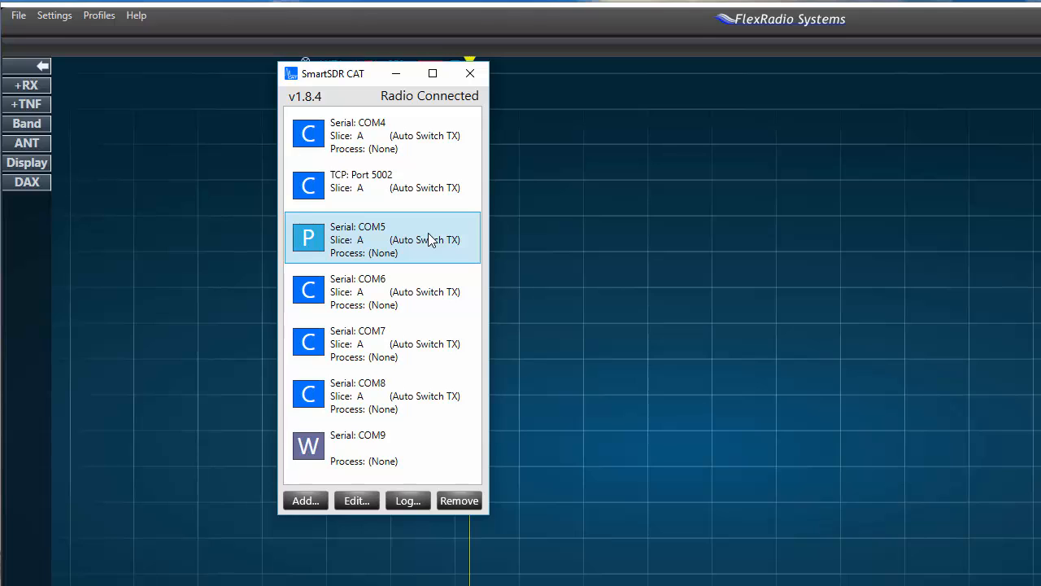
{"action": "left_click", "coordinate": [382, 448]}
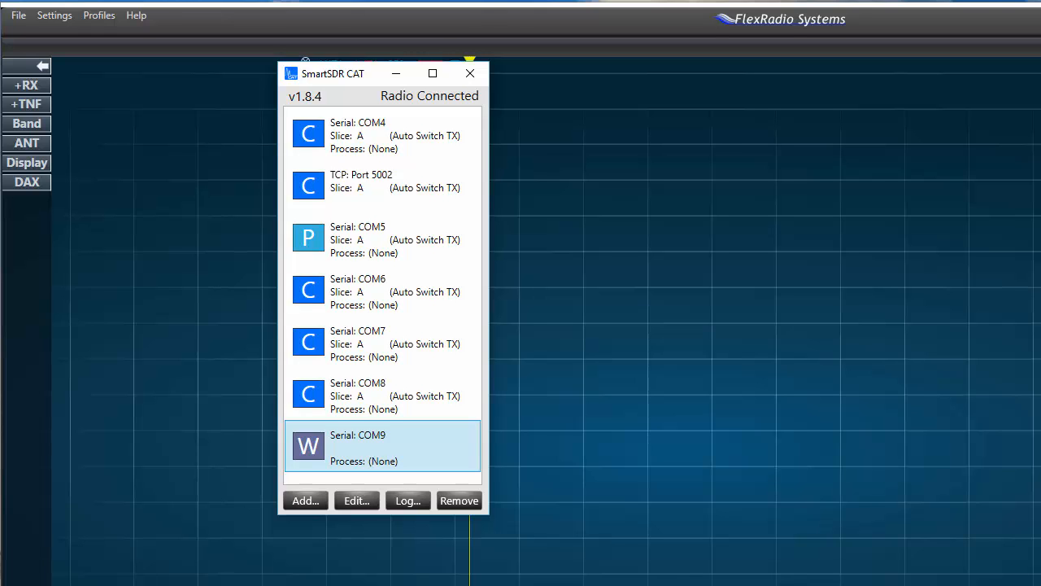
{"action": "left_click", "coordinate": [306, 501]}
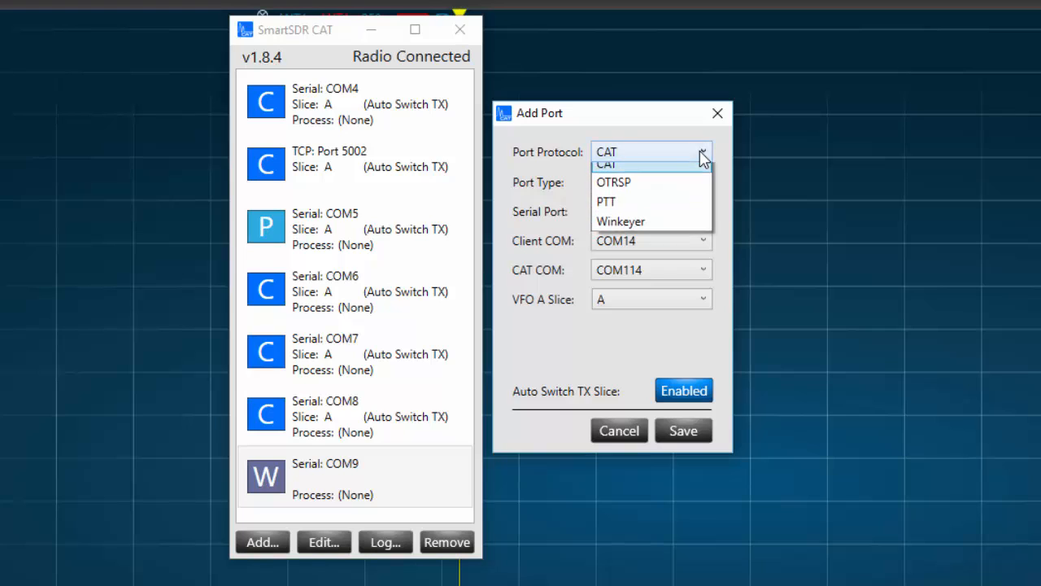
{"action": "left_click", "coordinate": [605, 164]}
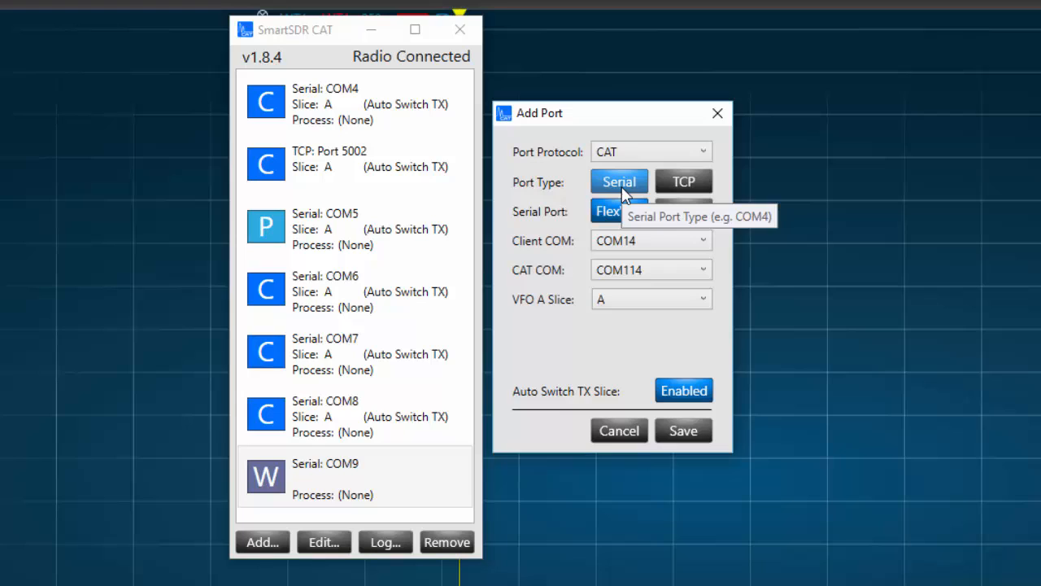
{"action": "mouse_move", "coordinate": [618, 211]}
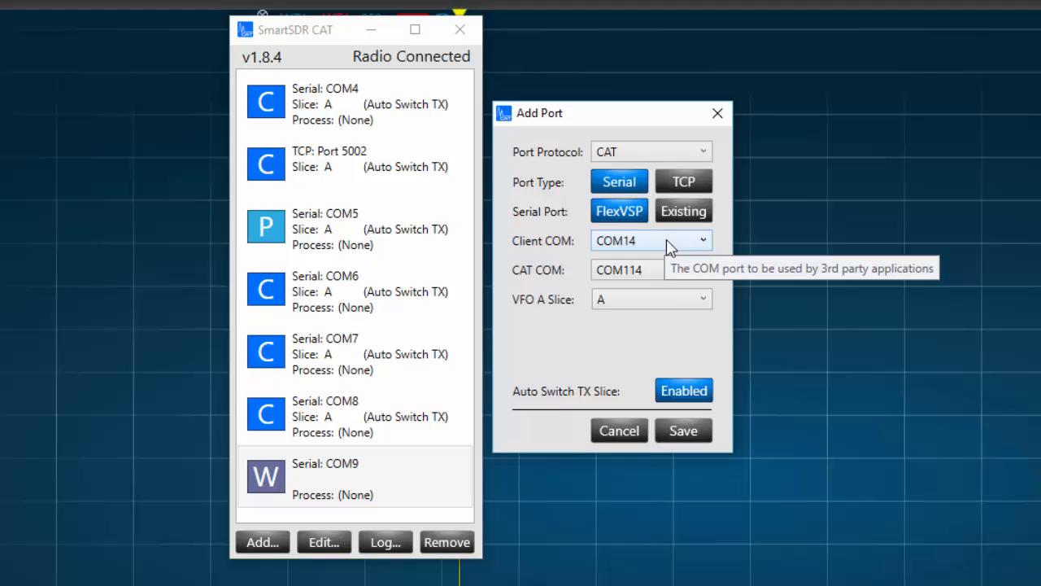
{"action": "mouse_move", "coordinate": [668, 285]}
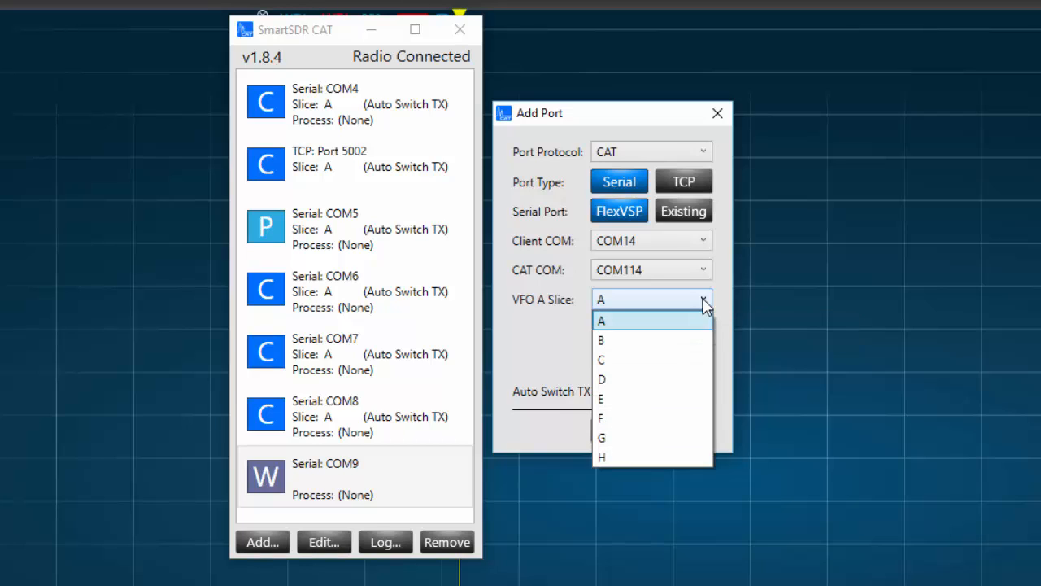
{"action": "left_click", "coordinate": [602, 319]}
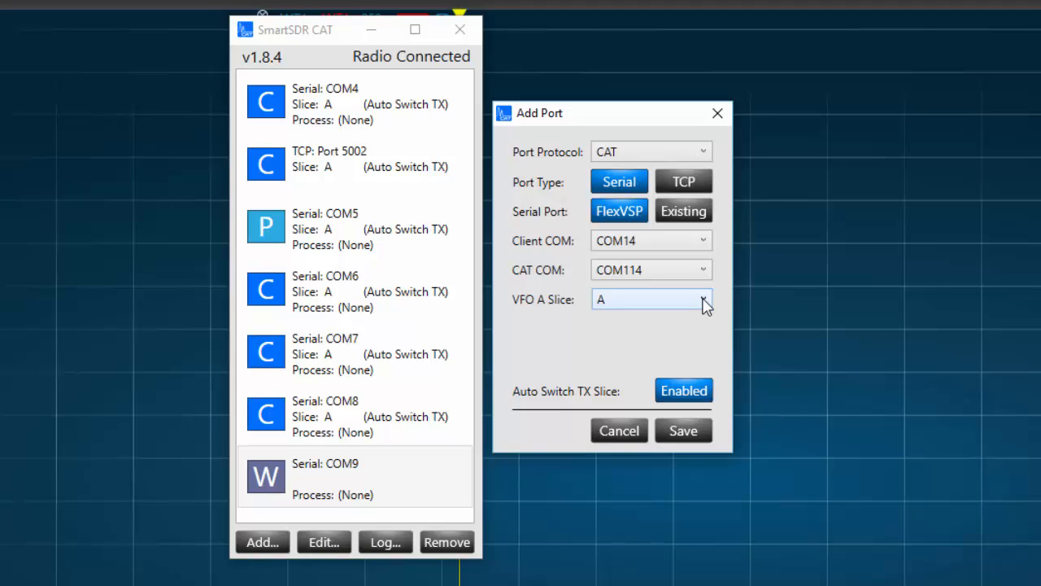
{"action": "mouse_move", "coordinate": [683, 391]}
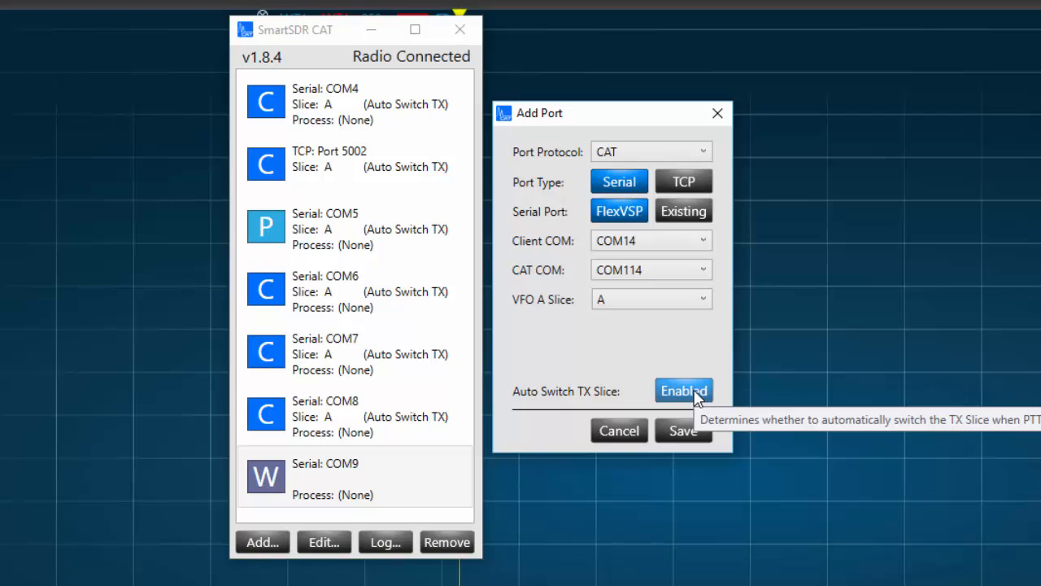
{"action": "mouse_move", "coordinate": [683, 430]}
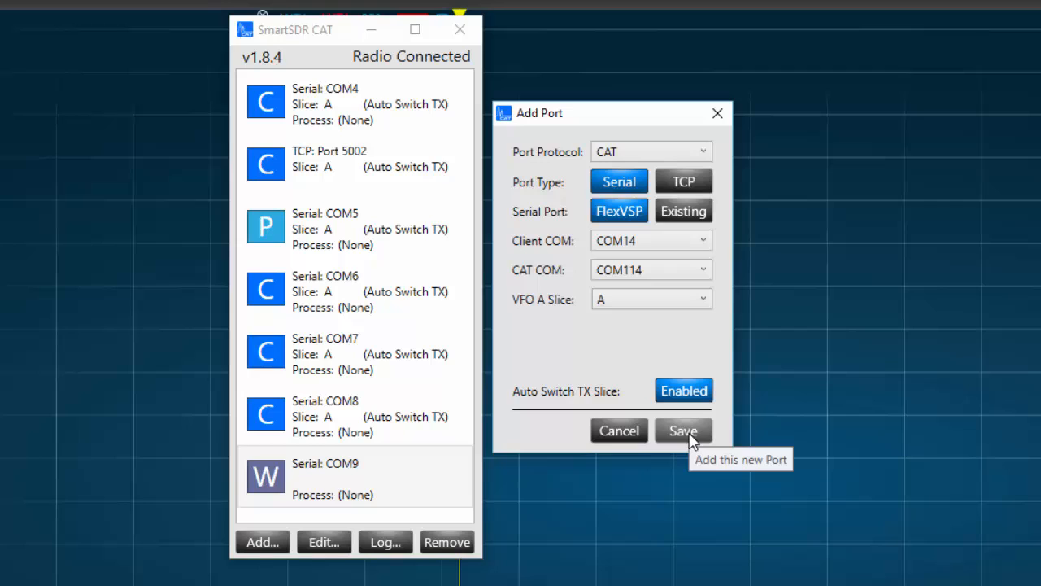
{"action": "mouse_move", "coordinate": [633, 452]}
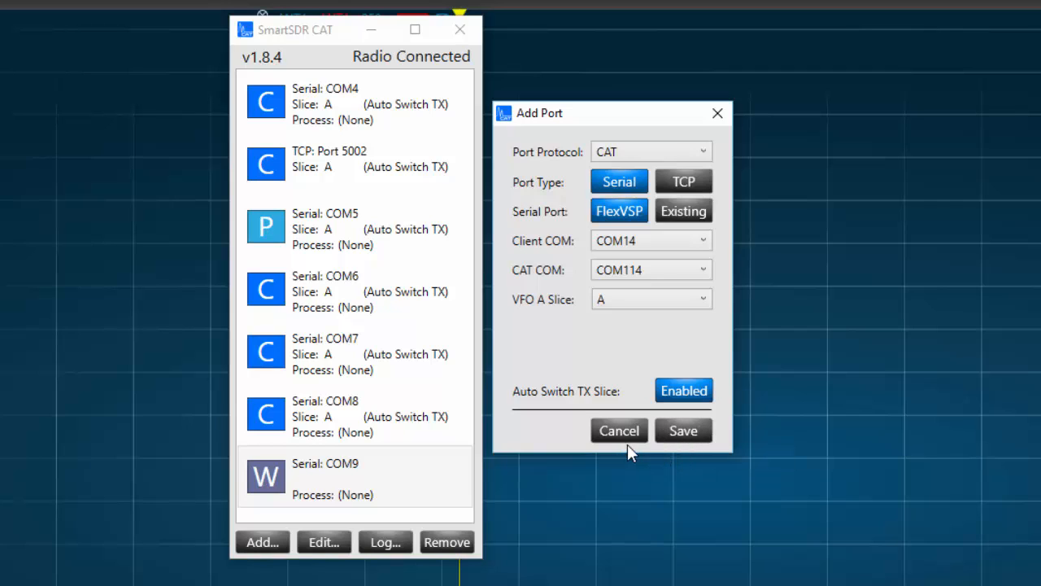
{"action": "left_click", "coordinate": [619, 430]}
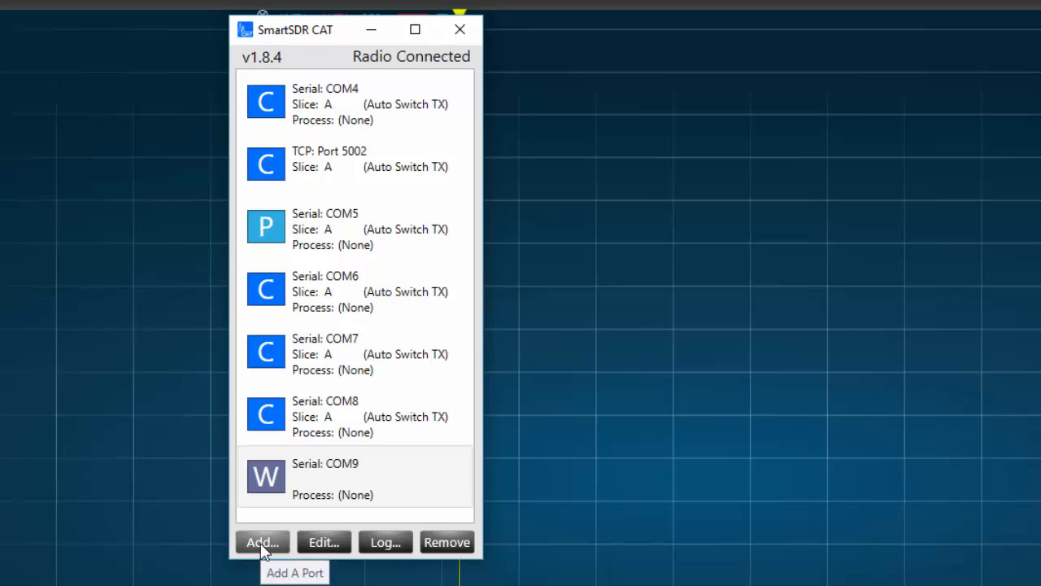
Start a new PTT port (RTS, active low, auto TX slice switching), then cancel without adding it
{"action": "left_click", "coordinate": [262, 542]}
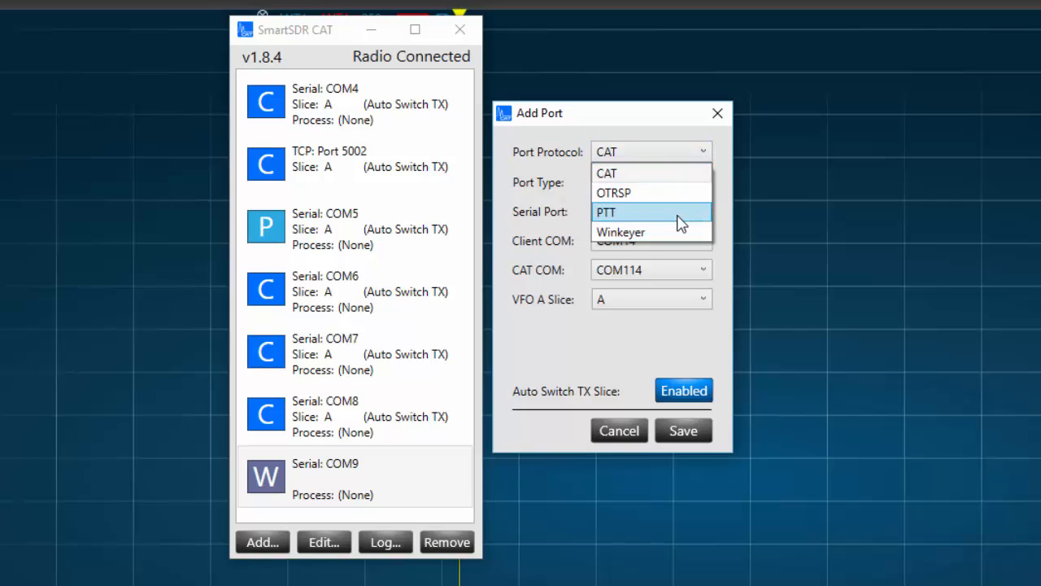
{"action": "left_click", "coordinate": [605, 212]}
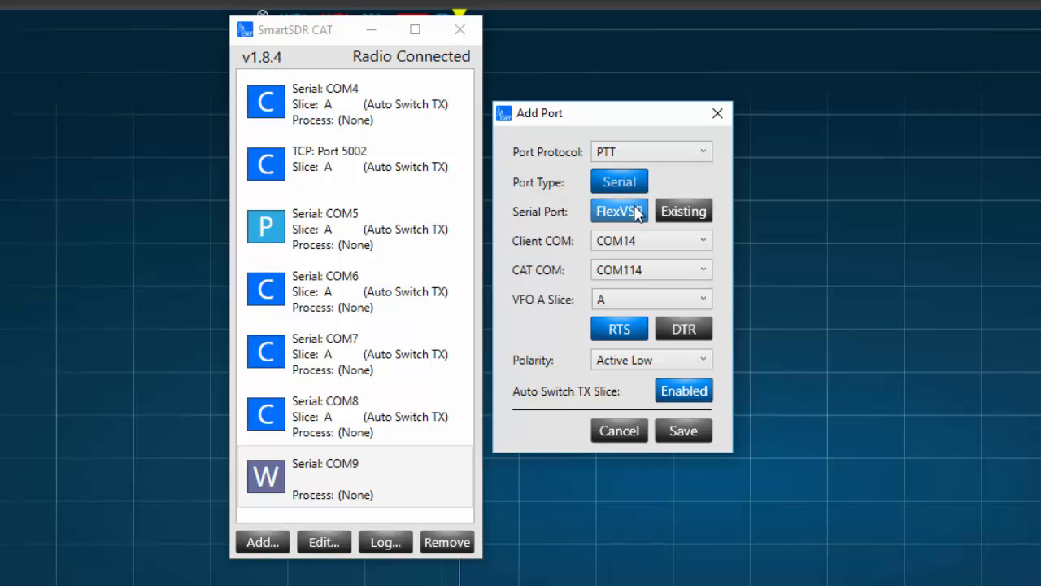
{"action": "mouse_move", "coordinate": [618, 212]}
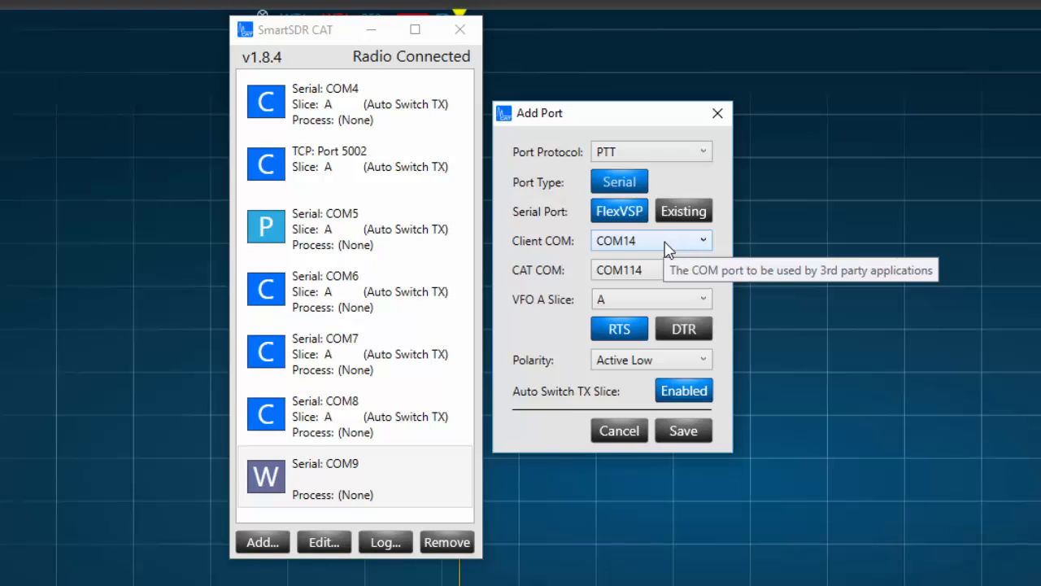
{"action": "mouse_move", "coordinate": [667, 274]}
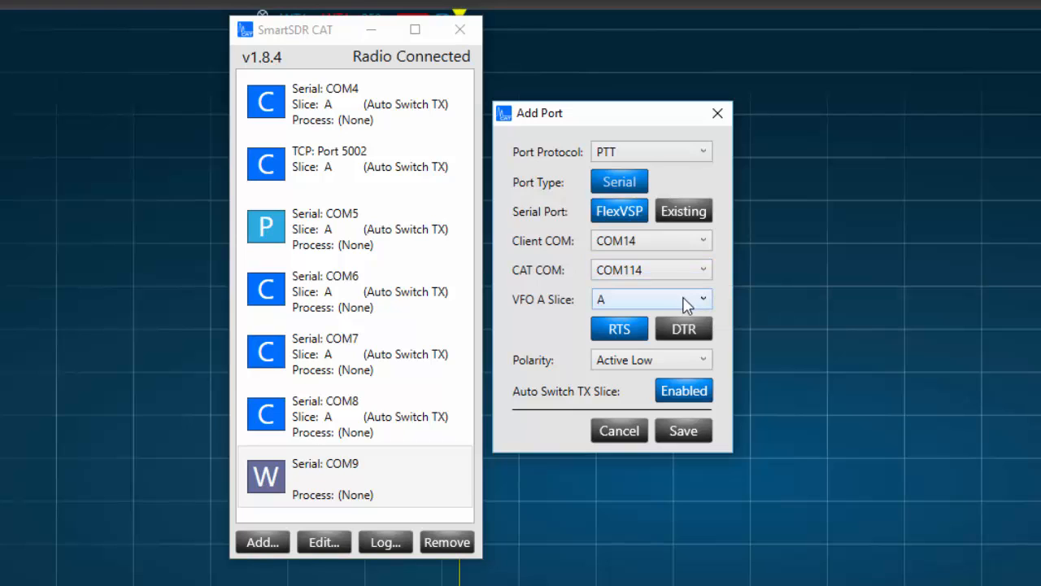
{"action": "mouse_move", "coordinate": [683, 306]}
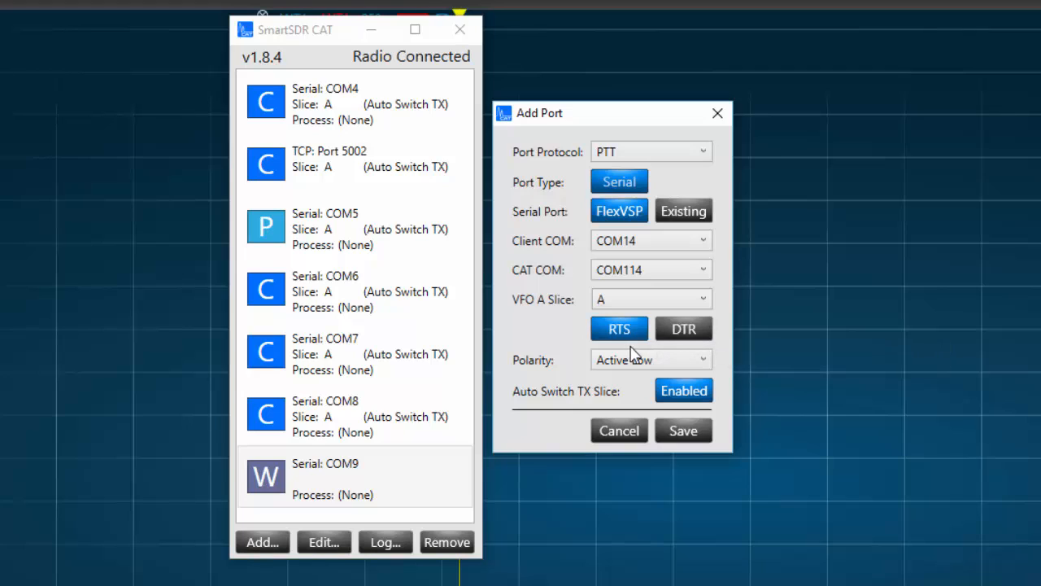
{"action": "mouse_move", "coordinate": [620, 329]}
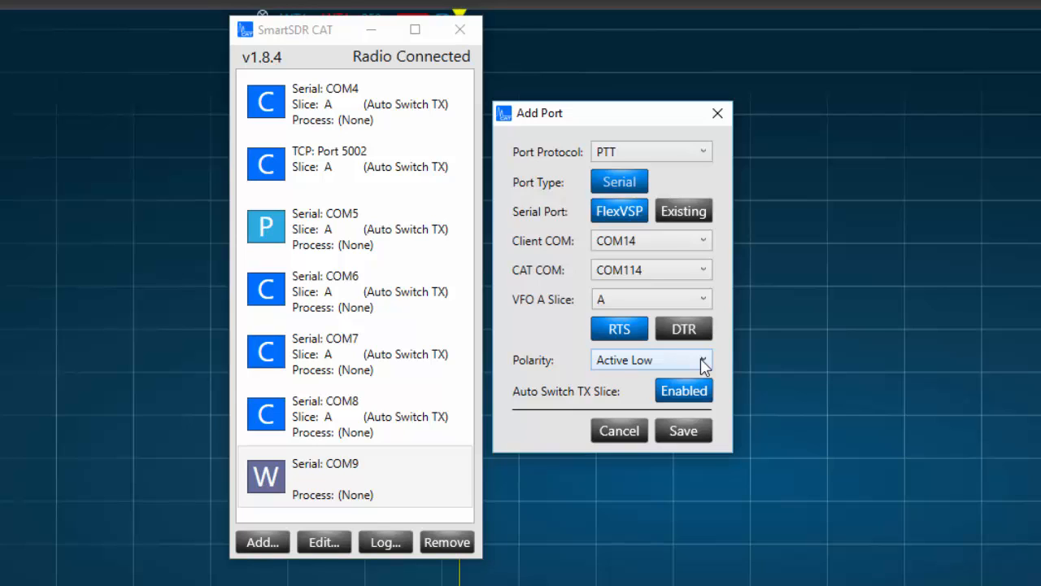
{"action": "mouse_move", "coordinate": [683, 391]}
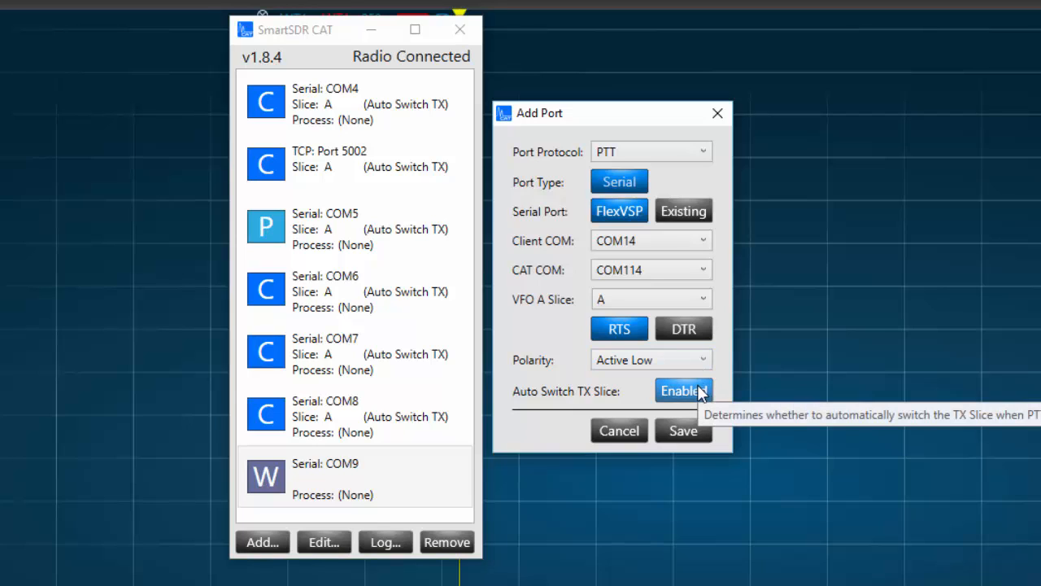
{"action": "left_click", "coordinate": [683, 390]}
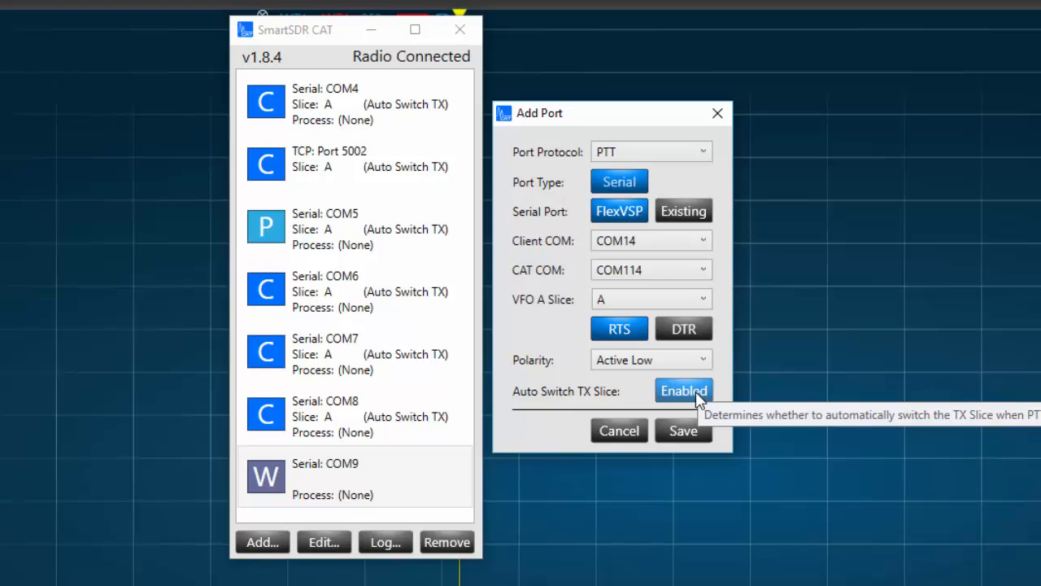
{"action": "mouse_move", "coordinate": [684, 430]}
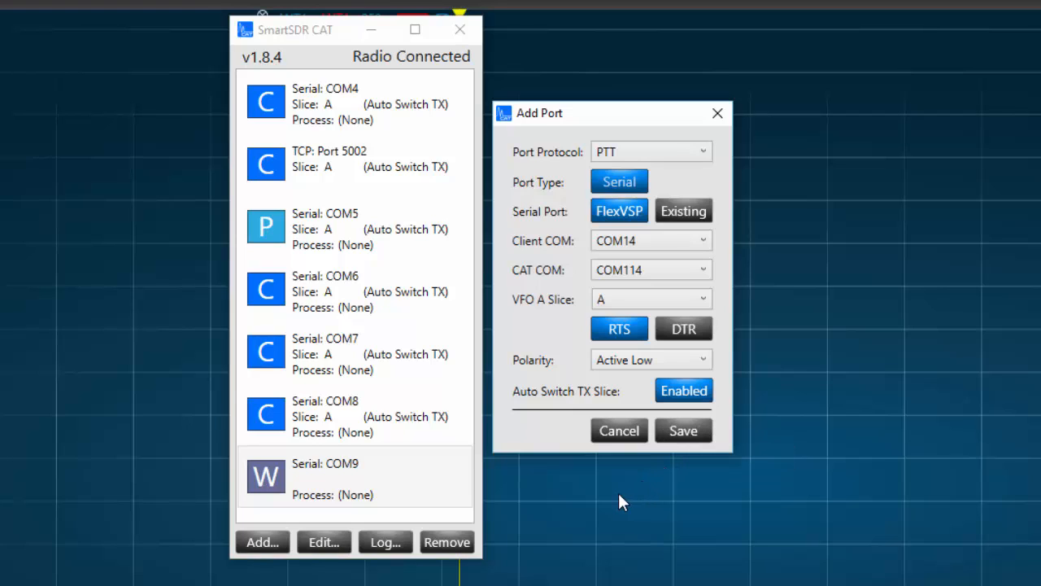
{"action": "mouse_move", "coordinate": [260, 570]}
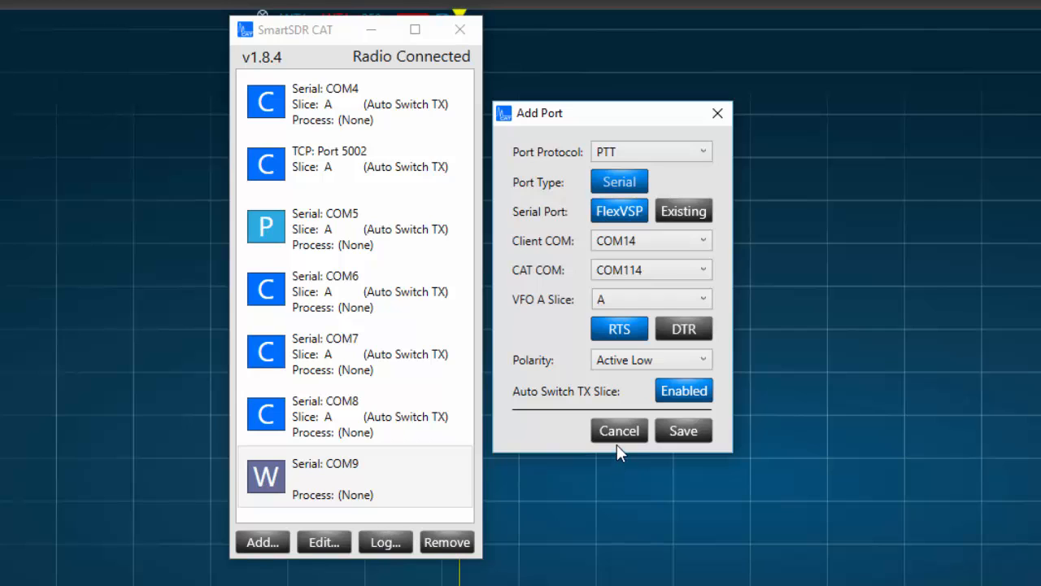
{"action": "mouse_move", "coordinate": [618, 430]}
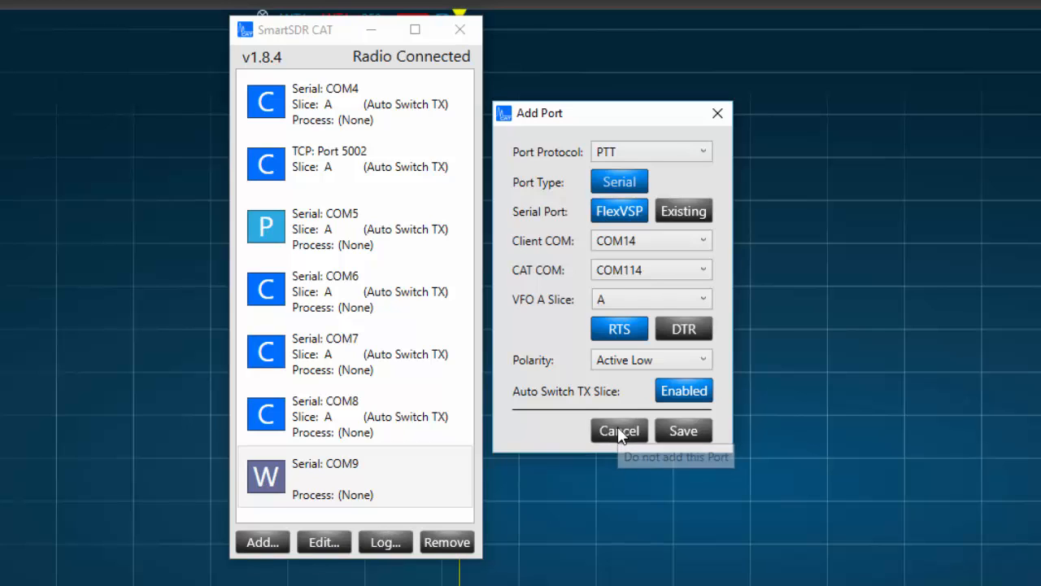
{"action": "left_click", "coordinate": [618, 430]}
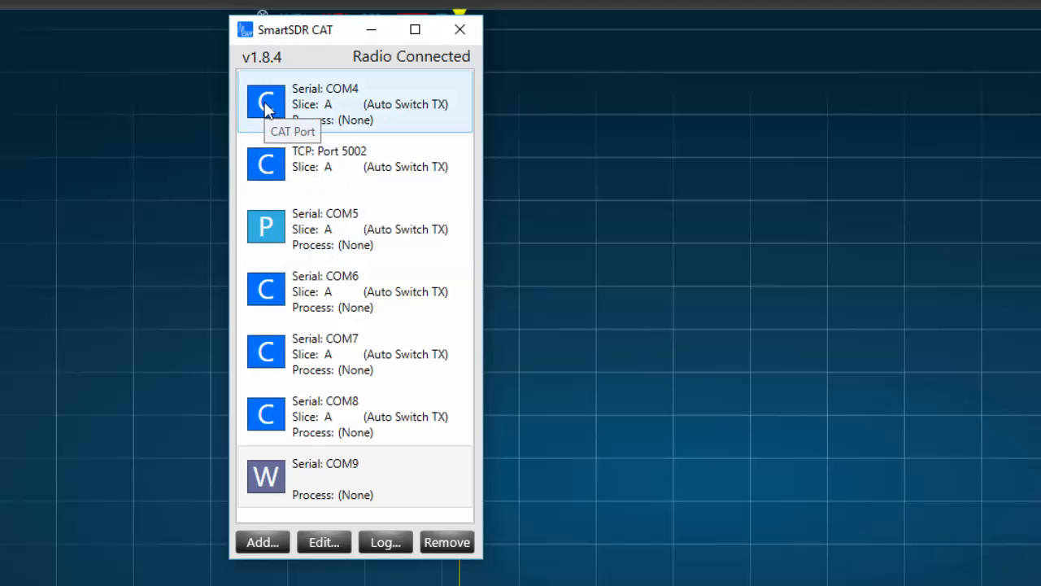
{"action": "left_click", "coordinate": [260, 542]}
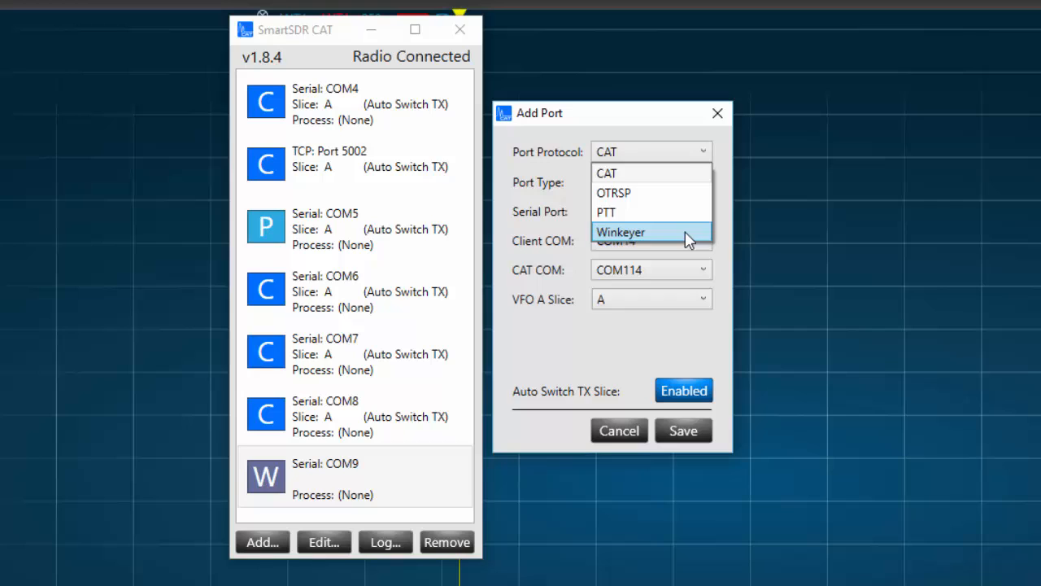
{"action": "left_click", "coordinate": [622, 231]}
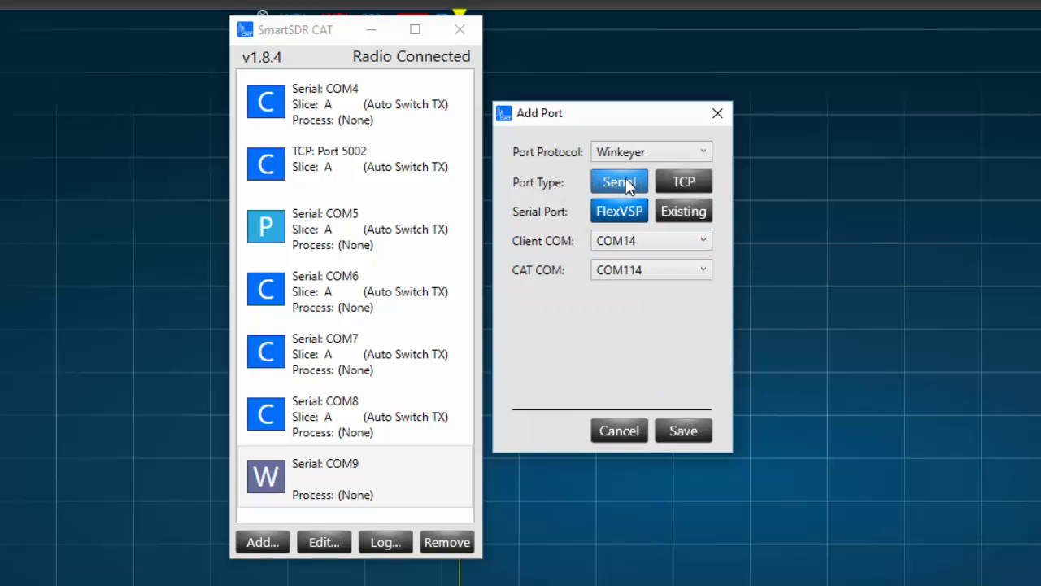
{"action": "mouse_move", "coordinate": [643, 214]}
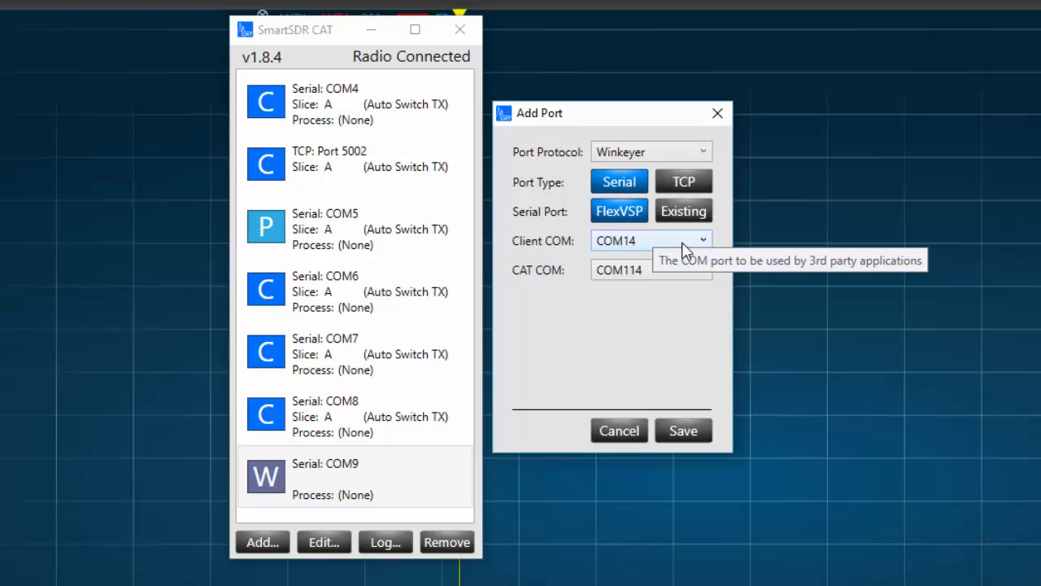
{"action": "mouse_move", "coordinate": [703, 271]}
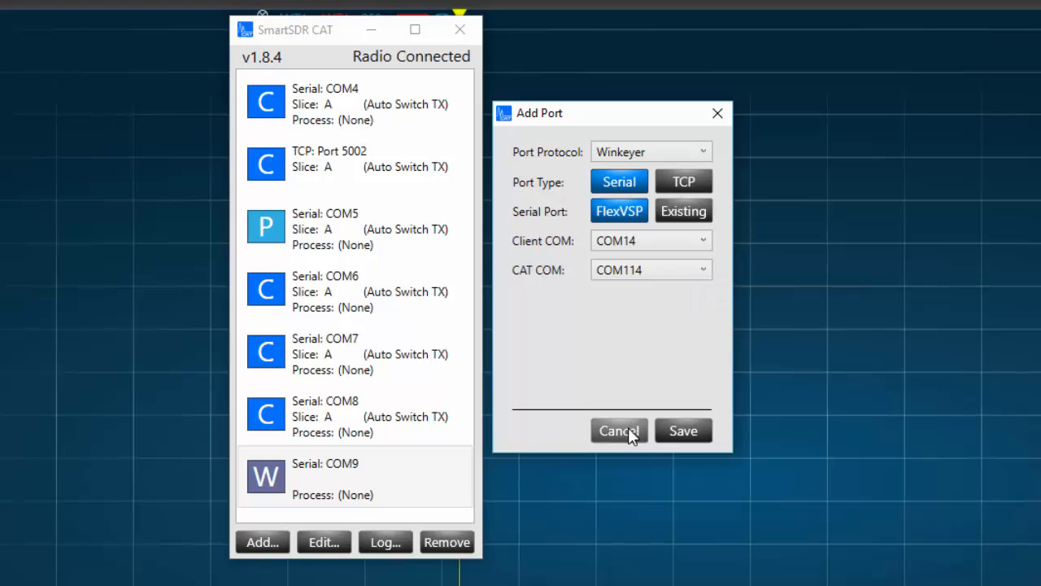
{"action": "left_click", "coordinate": [618, 430]}
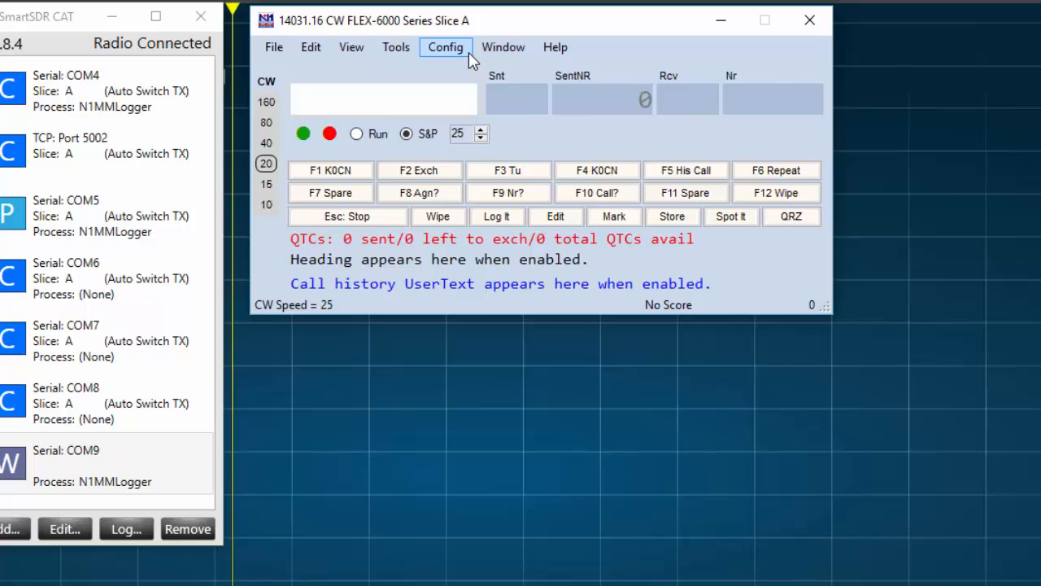
Reach the Configurer via Config > Configure Ports, Mode Control, Audio, Other
{"action": "left_click", "coordinate": [445, 45]}
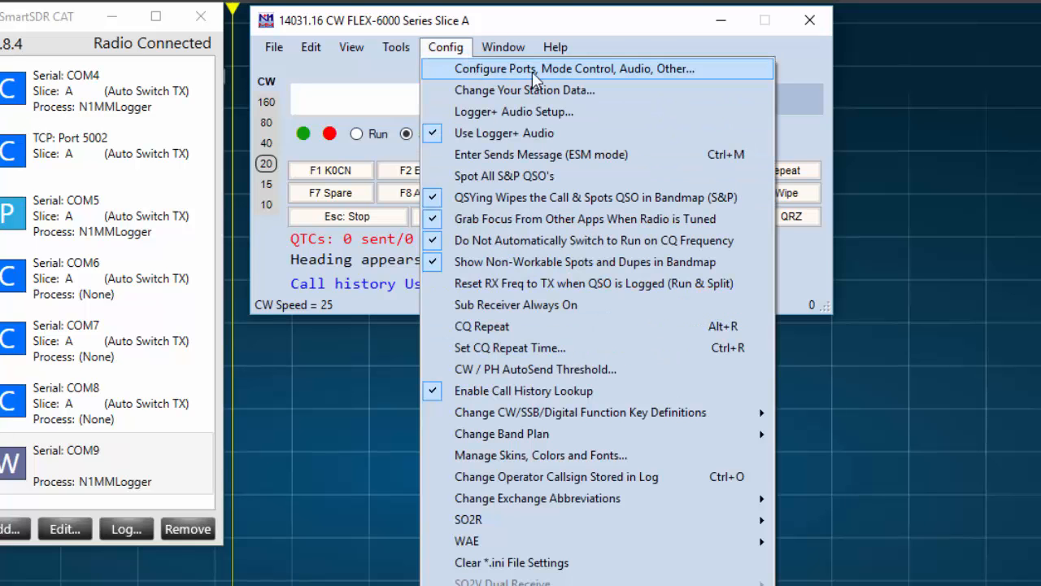
{"action": "mouse_move", "coordinate": [570, 78]}
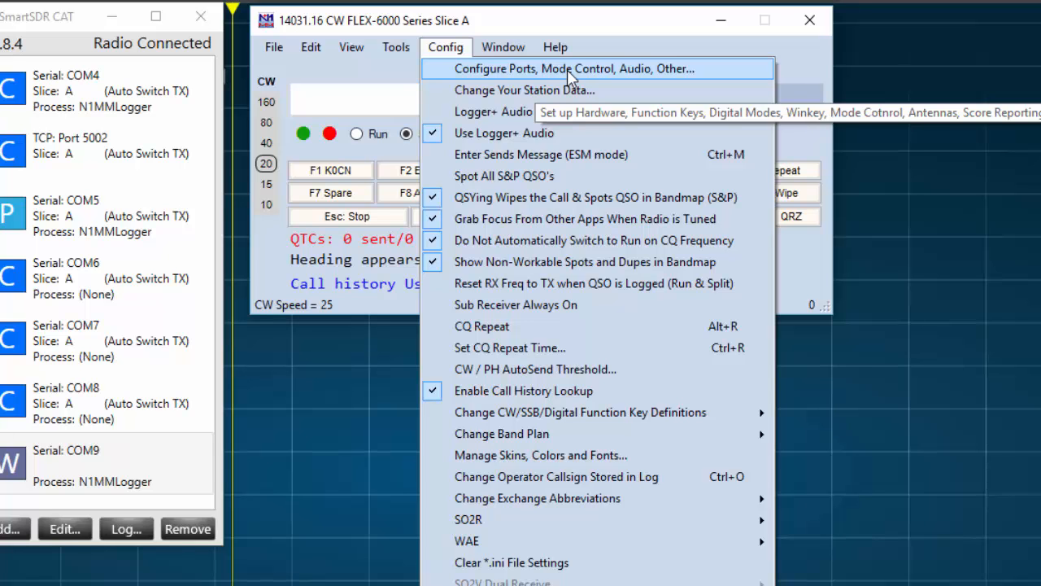
{"action": "left_click", "coordinate": [569, 68]}
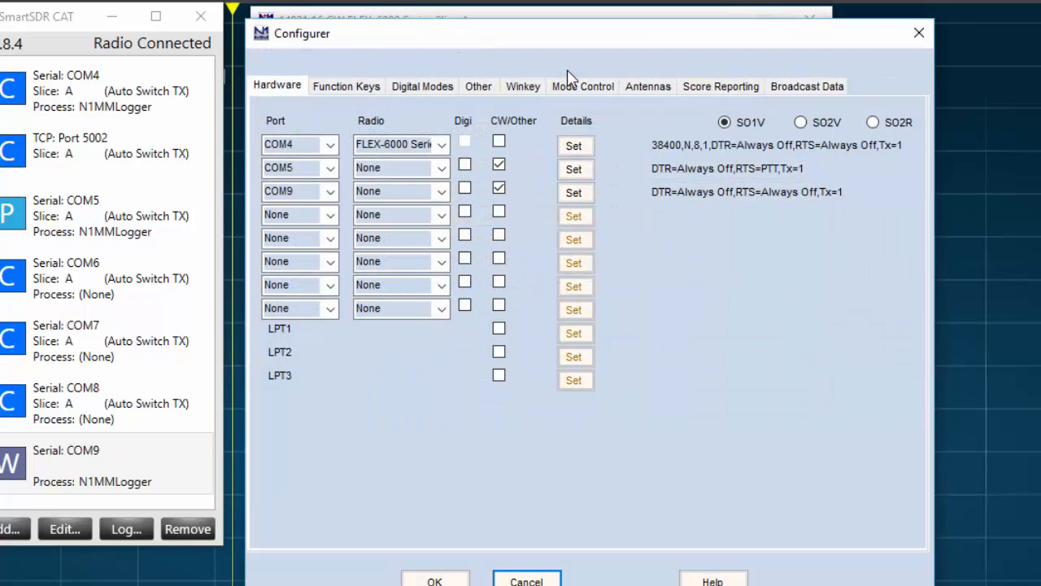
{"action": "mouse_move", "coordinate": [462, 427]}
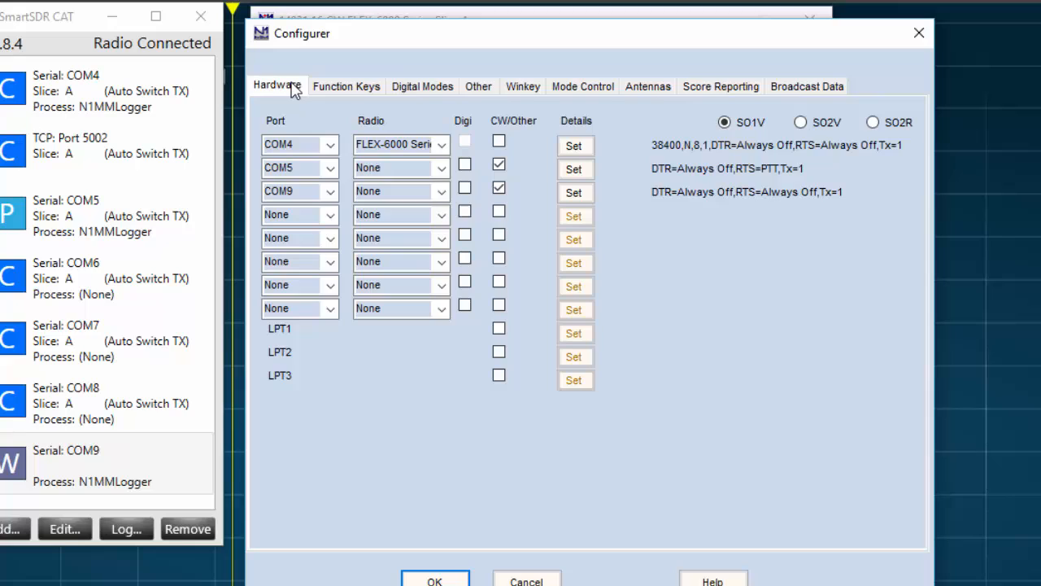
{"action": "mouse_move", "coordinate": [703, 249]}
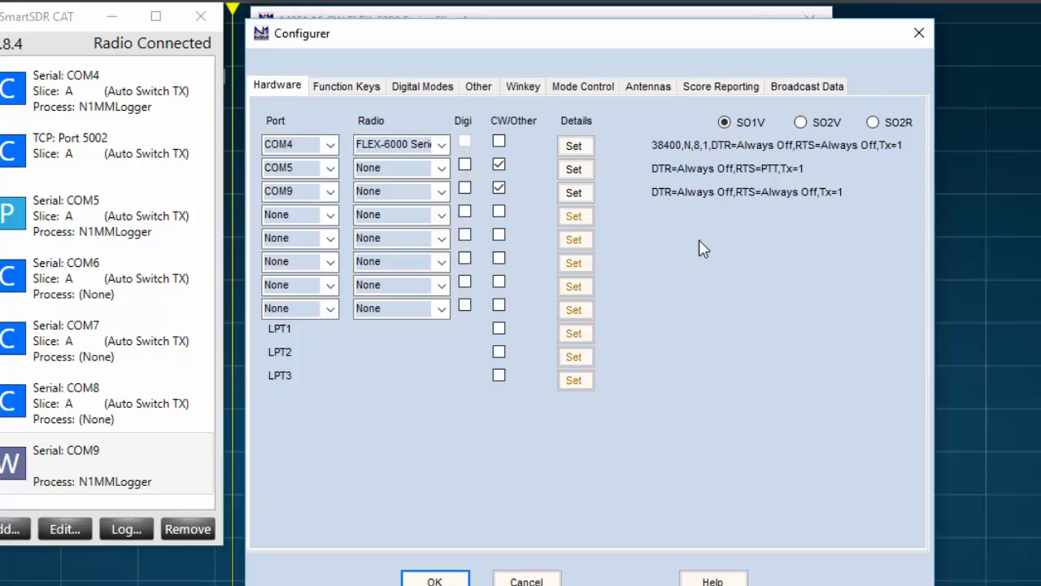
{"action": "mouse_move", "coordinate": [724, 124]}
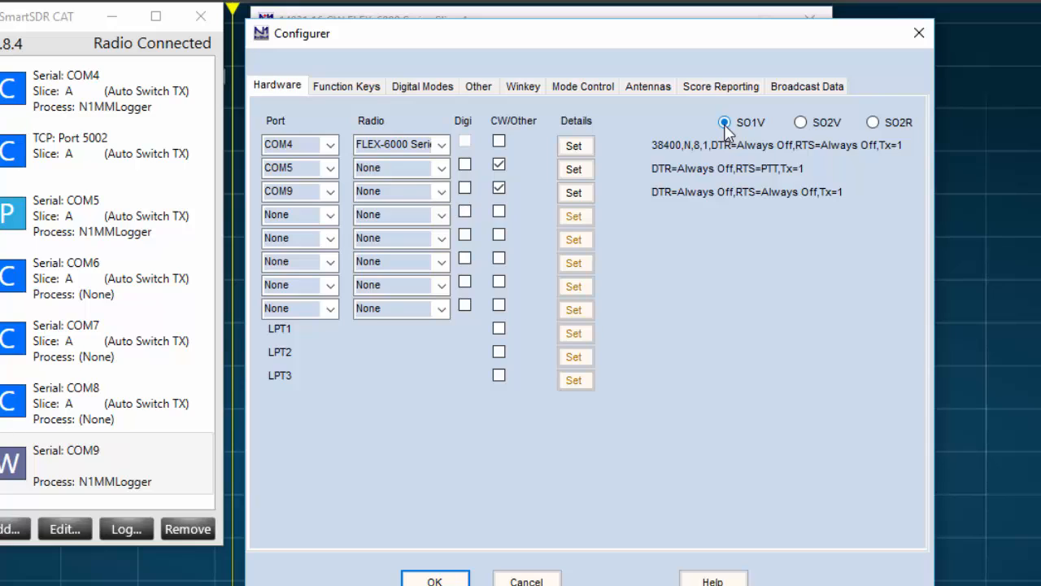
{"action": "left_click", "coordinate": [722, 122]}
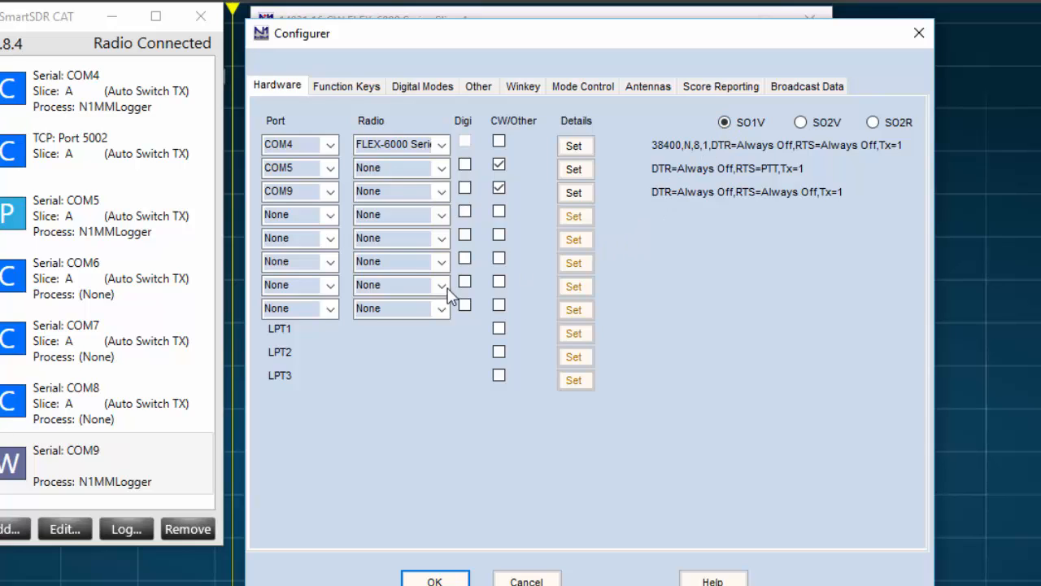
{"action": "left_click", "coordinate": [73, 91]}
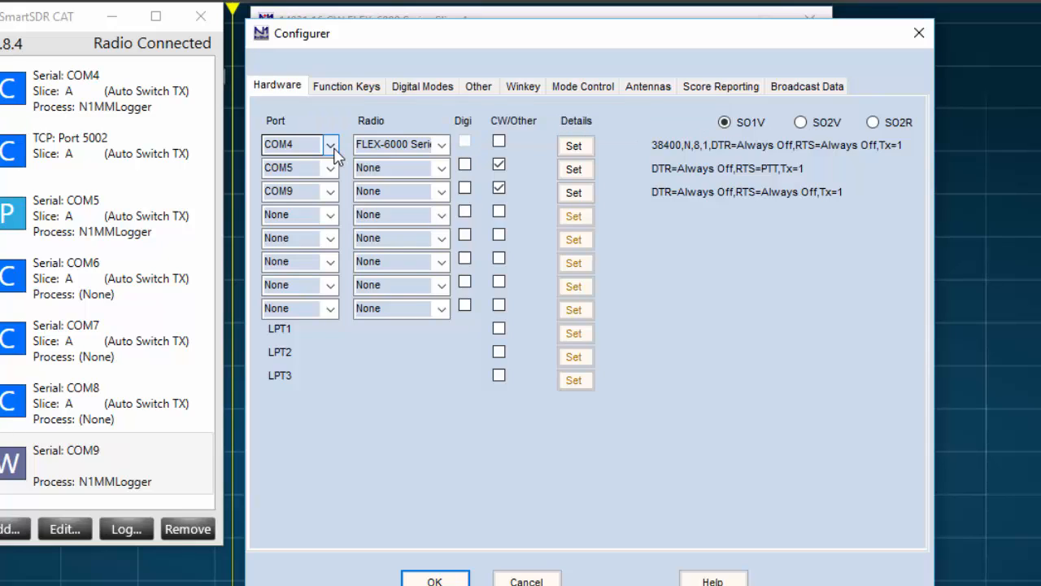
{"action": "left_click", "coordinate": [330, 143]}
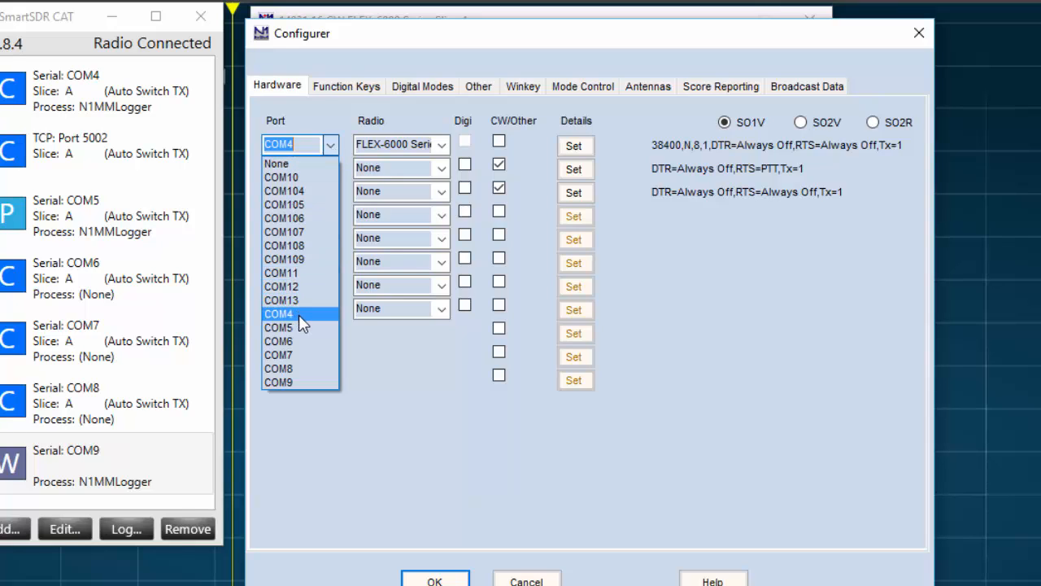
{"action": "left_click", "coordinate": [278, 314]}
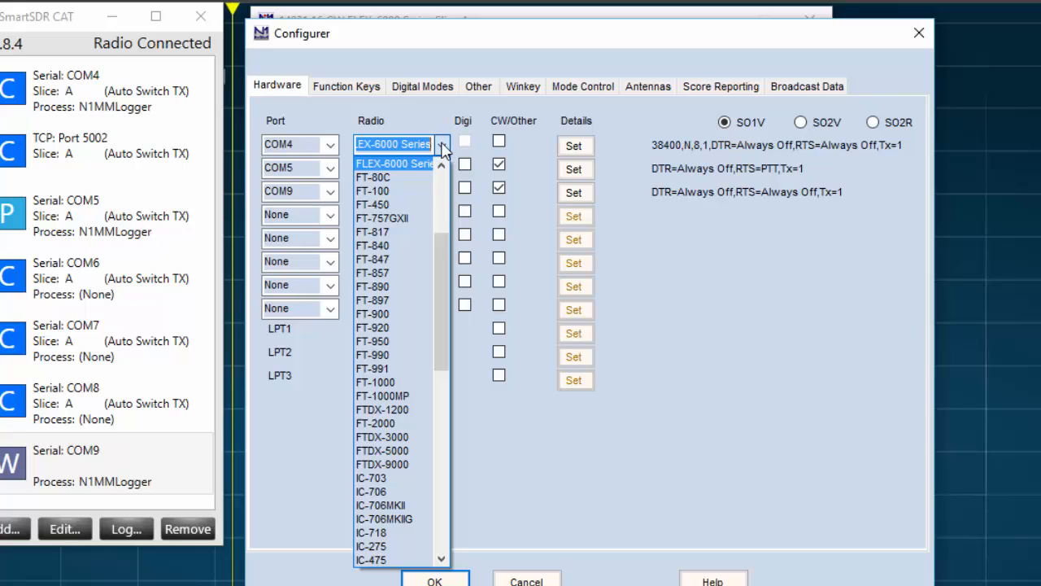
{"action": "mouse_move", "coordinate": [416, 170]}
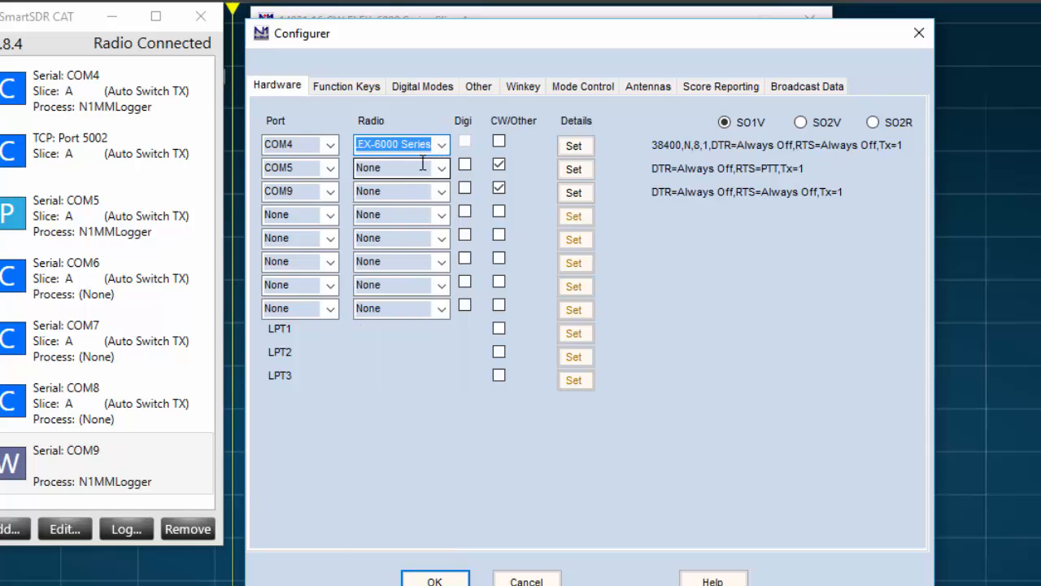
{"action": "mouse_move", "coordinate": [576, 146]}
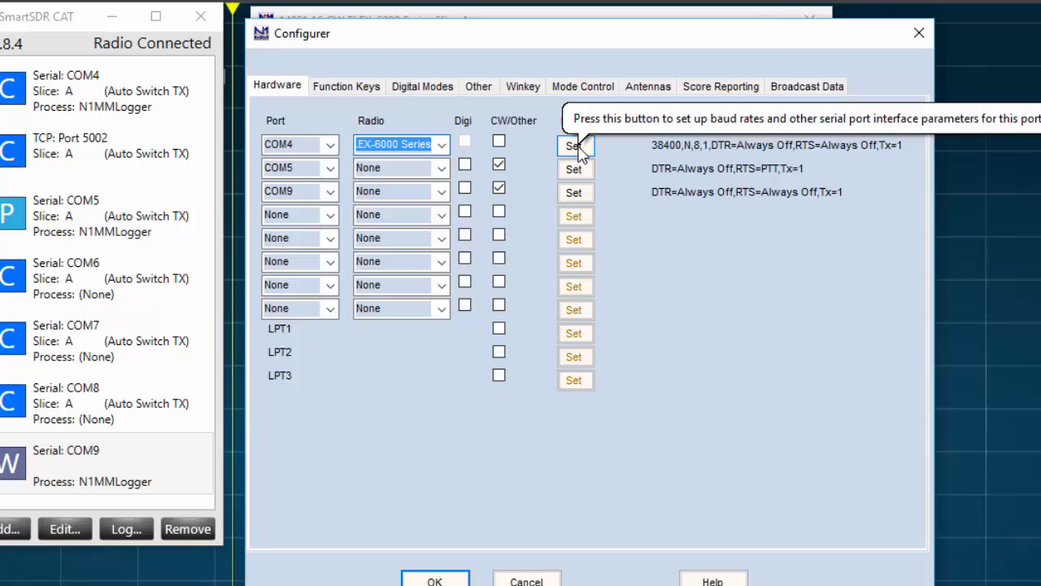
Set COM4 to 38400 baud, N-8-1, DTR and RTS always off, and confirm
{"action": "left_click", "coordinate": [576, 146]}
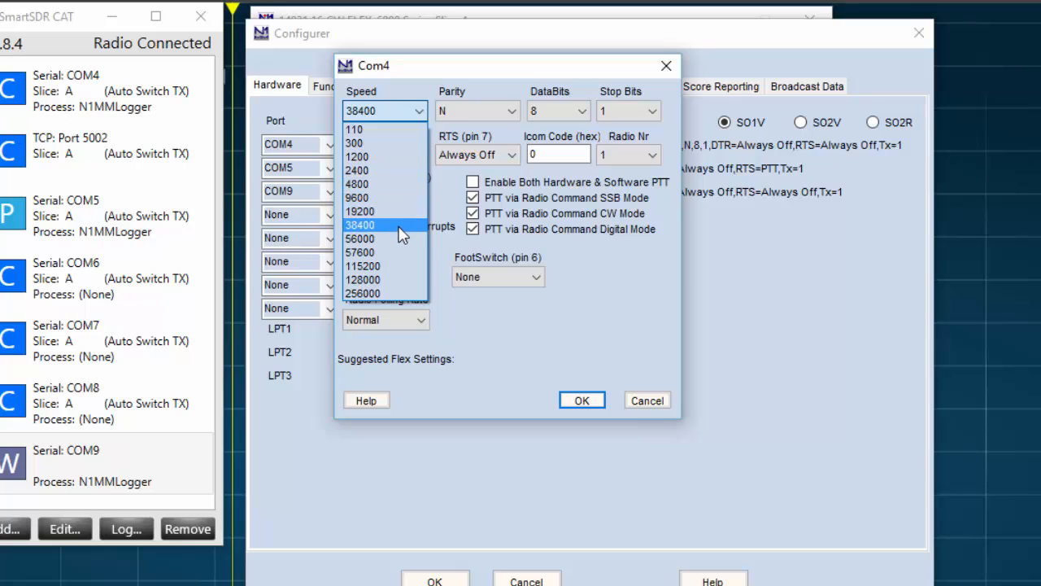
{"action": "left_click", "coordinate": [360, 225]}
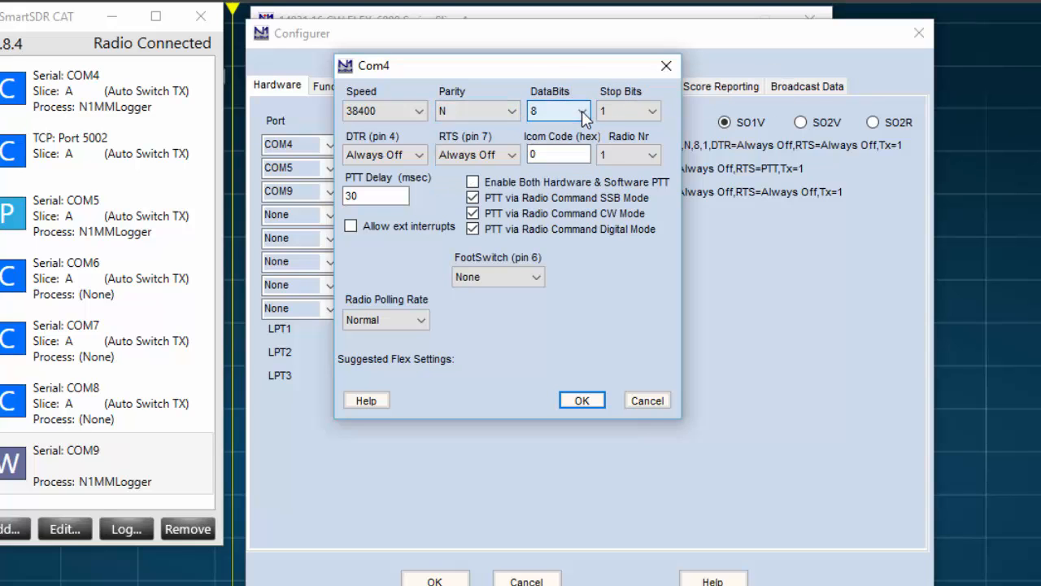
{"action": "left_click", "coordinate": [651, 110]}
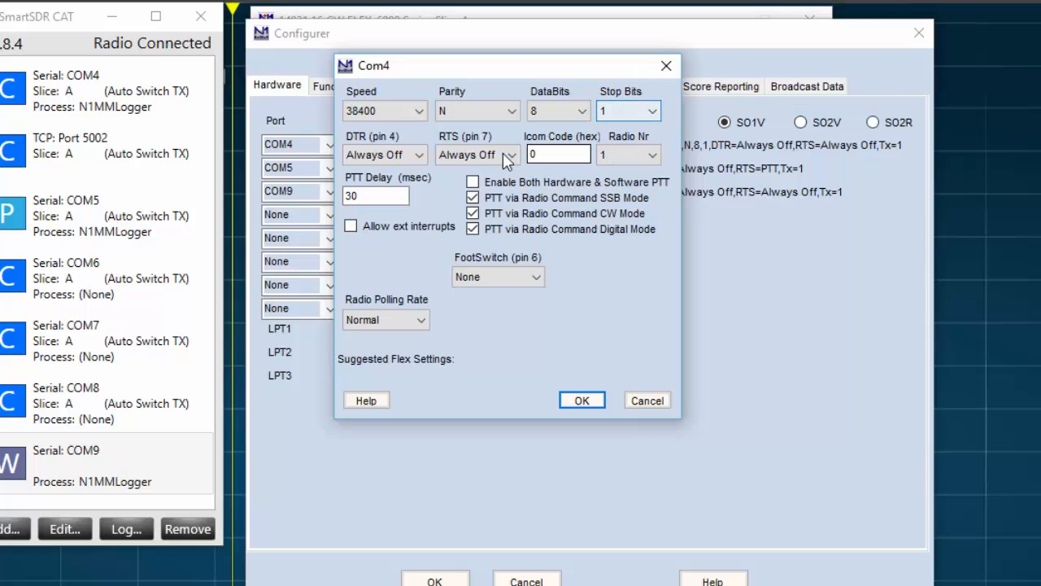
{"action": "mouse_move", "coordinate": [508, 160]}
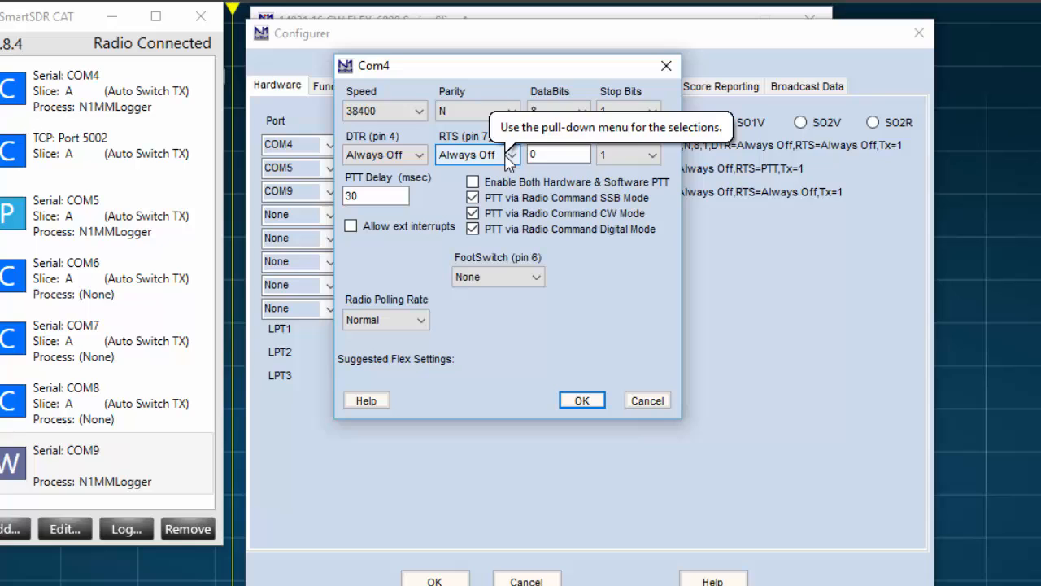
{"action": "mouse_move", "coordinate": [545, 175]}
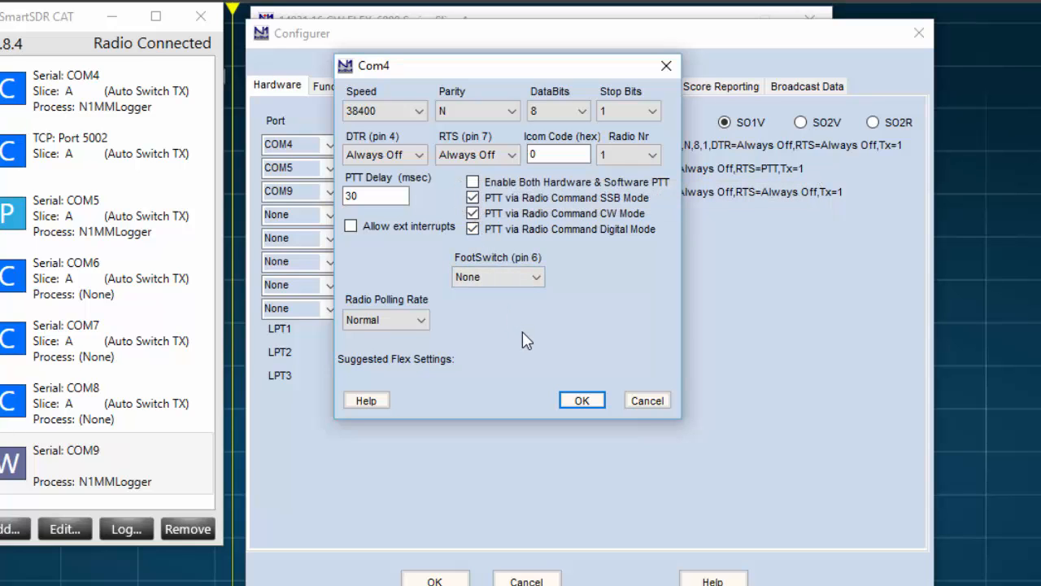
{"action": "mouse_move", "coordinate": [573, 383]}
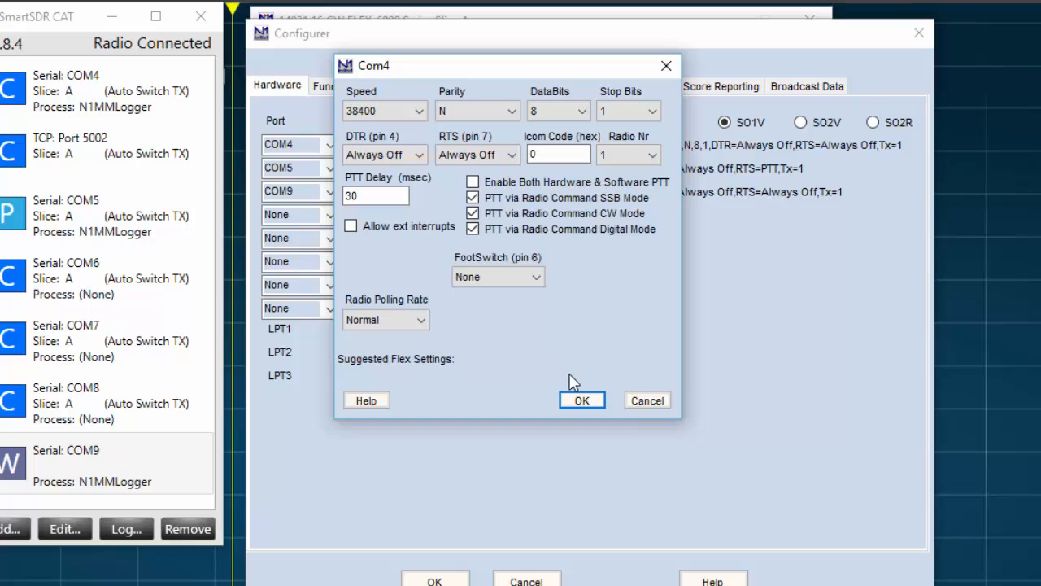
{"action": "left_click", "coordinate": [582, 400]}
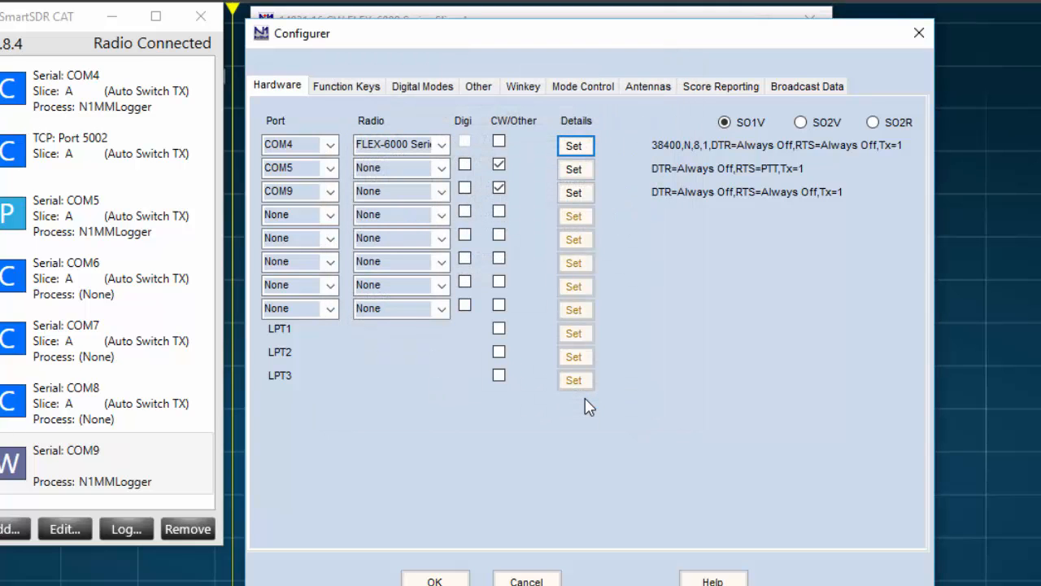
{"action": "mouse_move", "coordinate": [535, 410]}
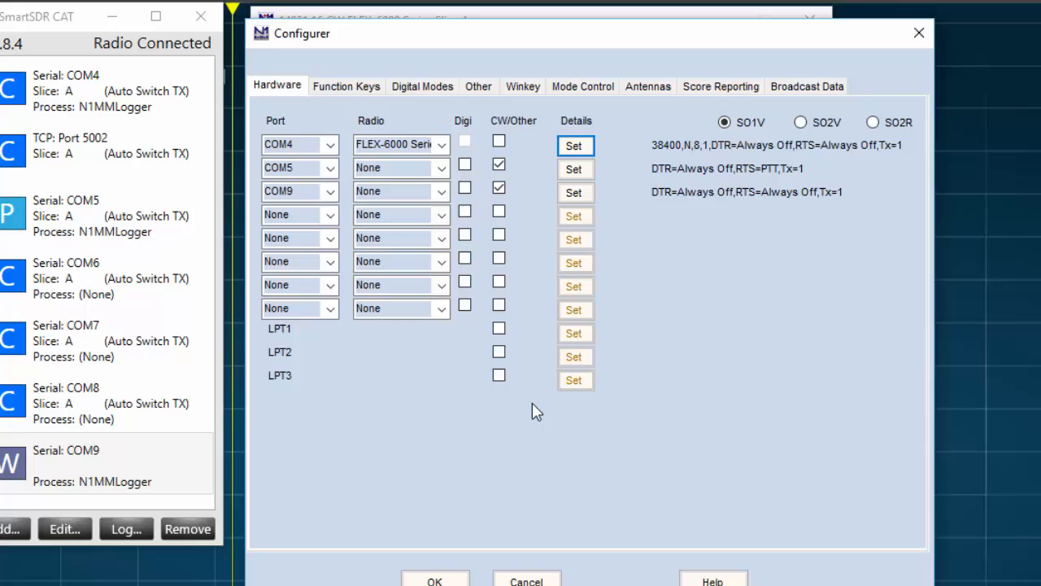
{"action": "mouse_move", "coordinate": [789, 160]}
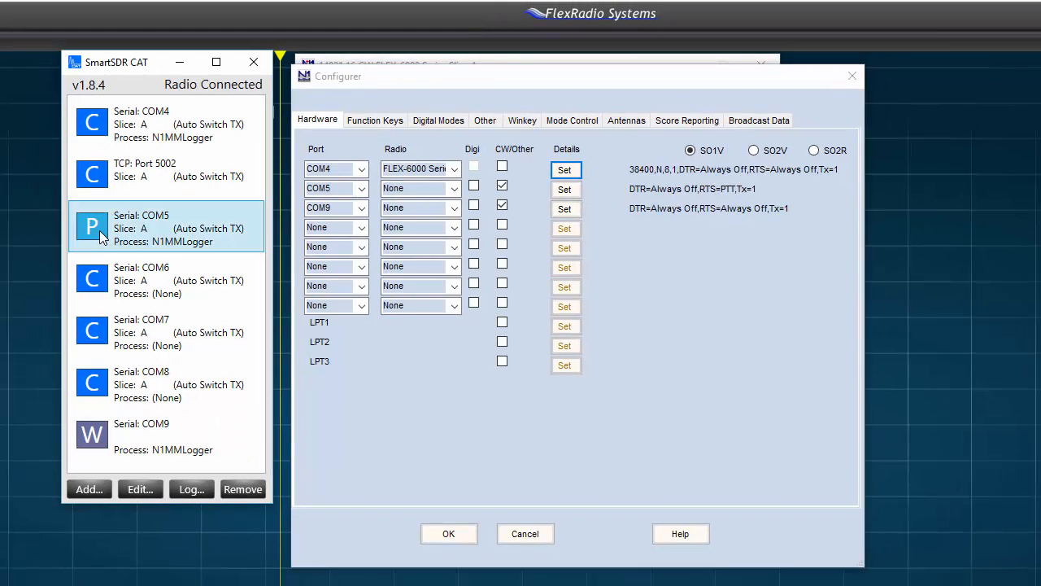
{"action": "mouse_move", "coordinate": [252, 245]}
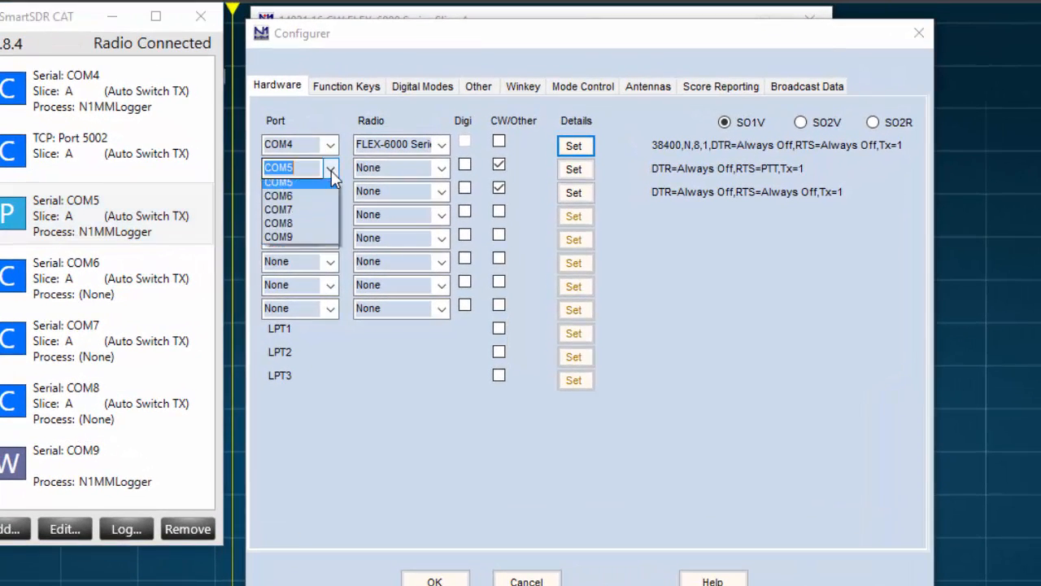
{"action": "left_click", "coordinate": [330, 168]}
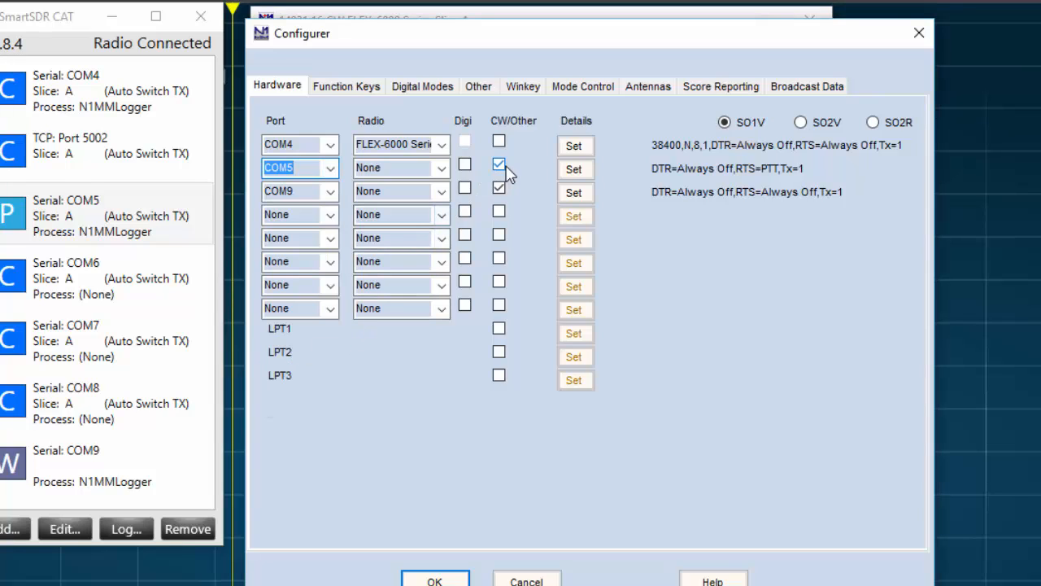
{"action": "mouse_move", "coordinate": [498, 165]}
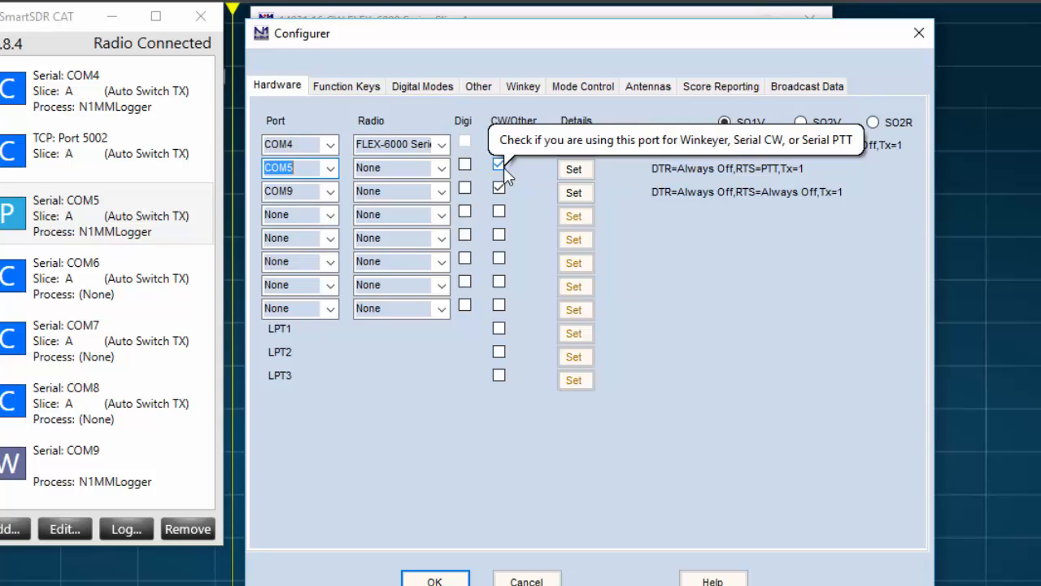
{"action": "left_click", "coordinate": [576, 167]}
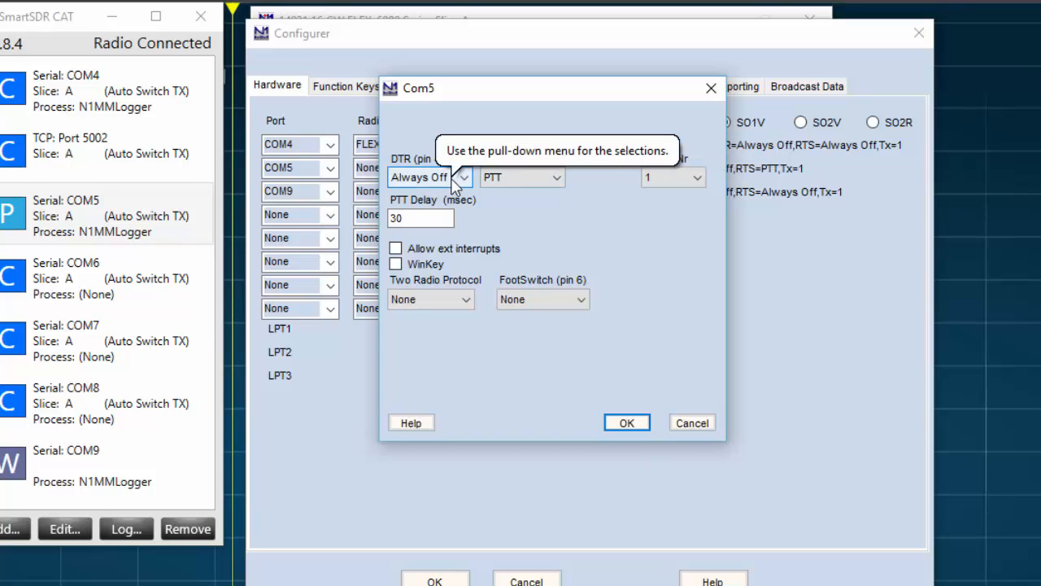
{"action": "mouse_move", "coordinate": [642, 225]}
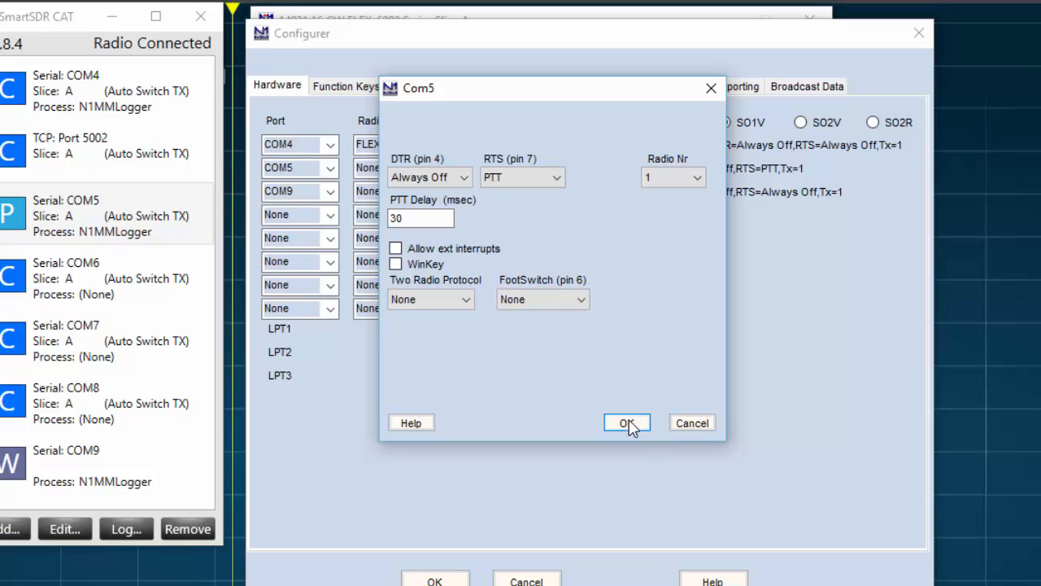
{"action": "left_click", "coordinate": [626, 423]}
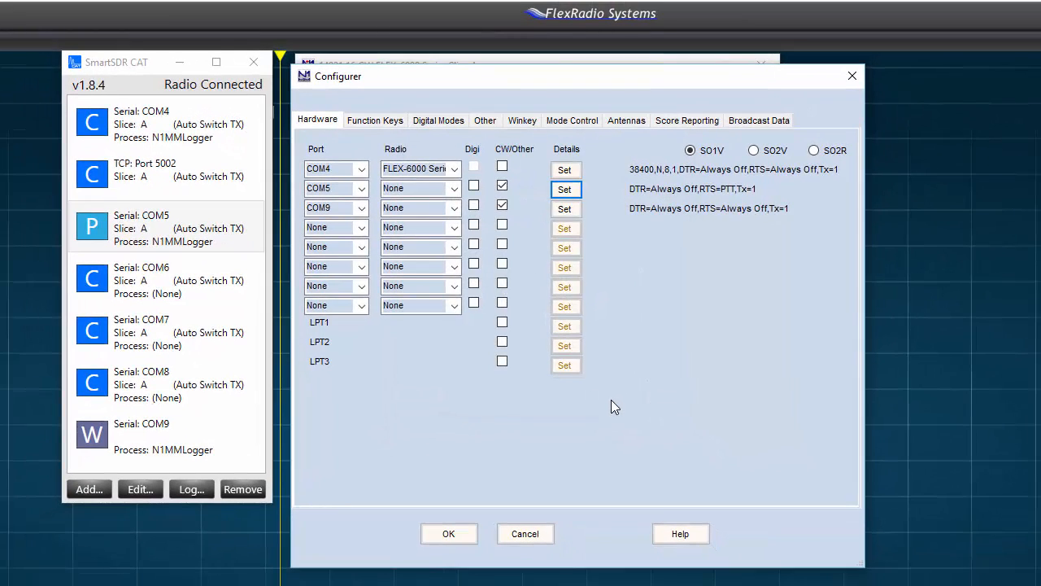
Mark COM9 as CW/Other with WinKey enabled, DTR and RTS always off, and confirm
{"action": "left_click", "coordinate": [163, 382]}
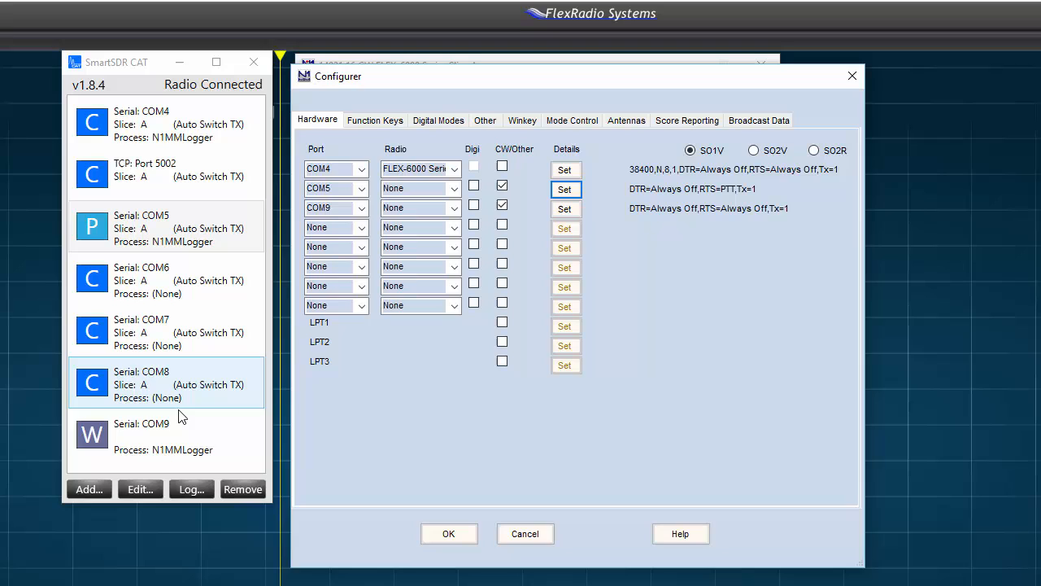
{"action": "left_click", "coordinate": [166, 436]}
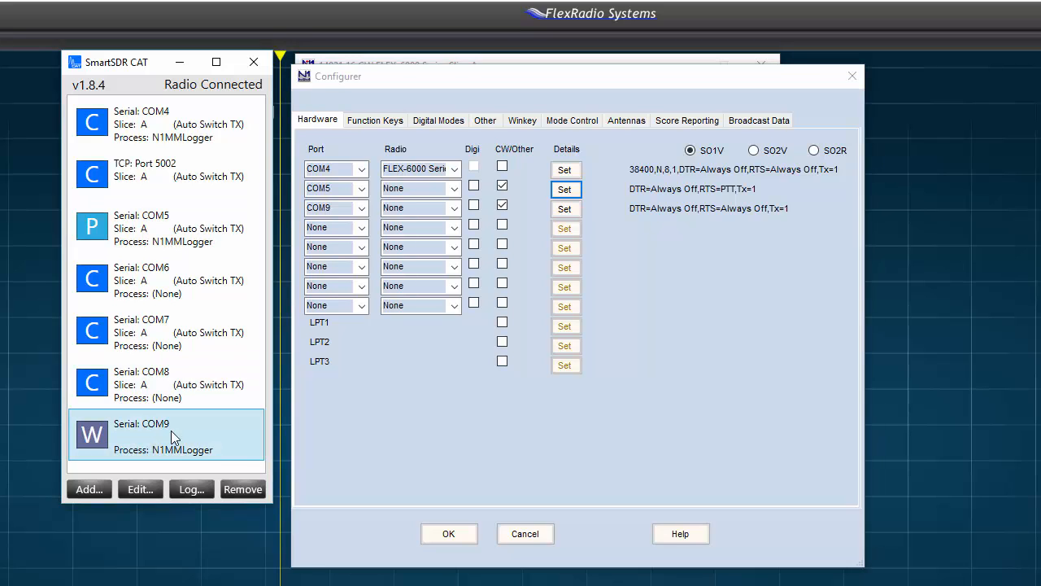
{"action": "mouse_move", "coordinate": [238, 431]}
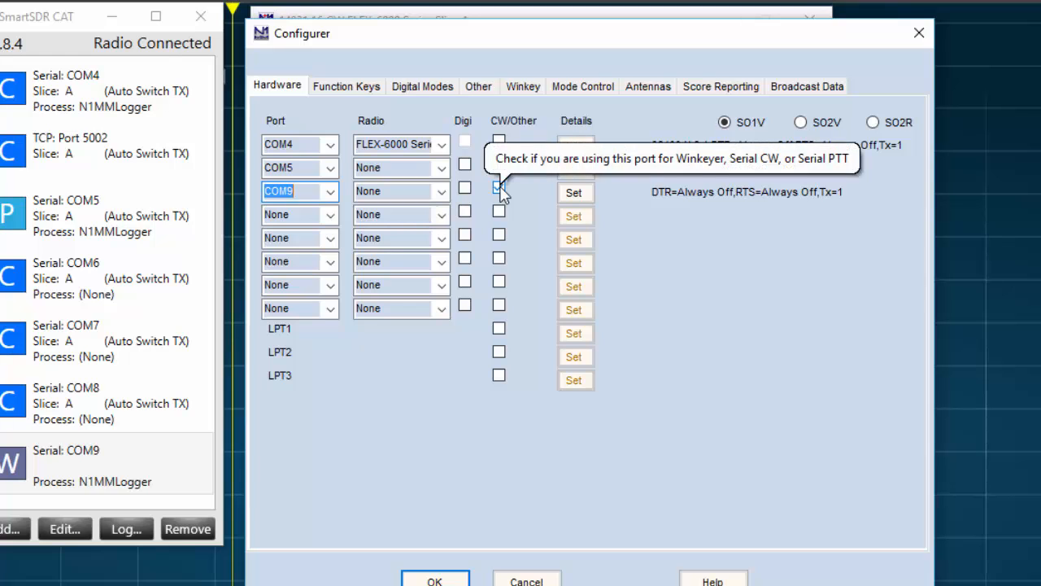
{"action": "left_click", "coordinate": [576, 192]}
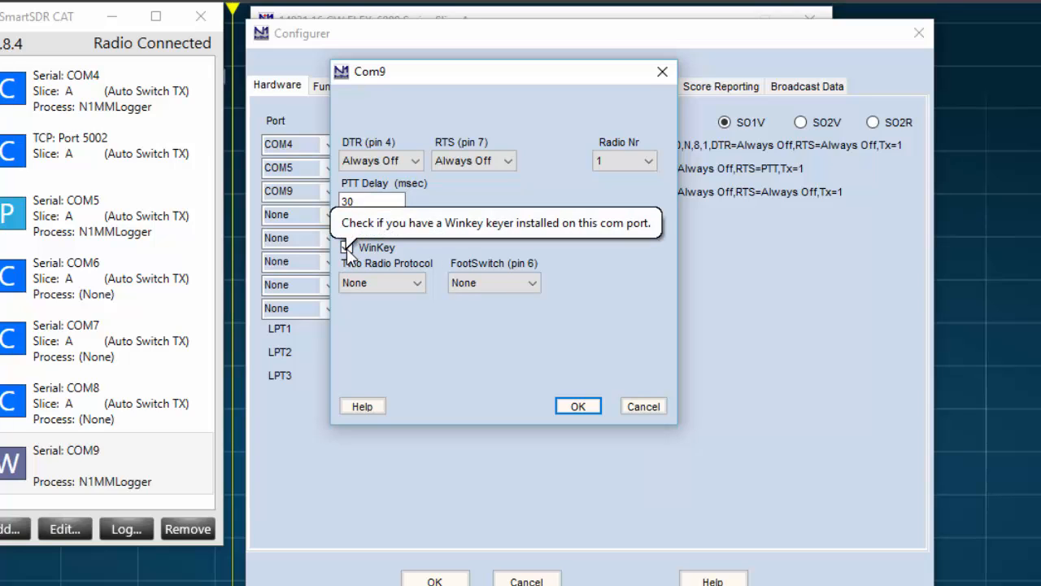
{"action": "left_click", "coordinate": [348, 247]}
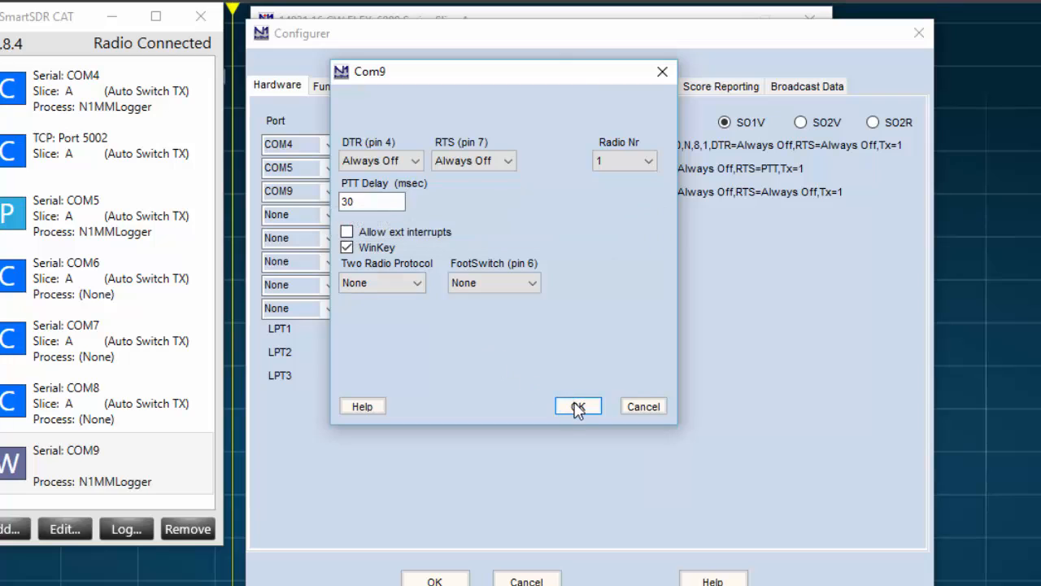
{"action": "left_click", "coordinate": [576, 407]}
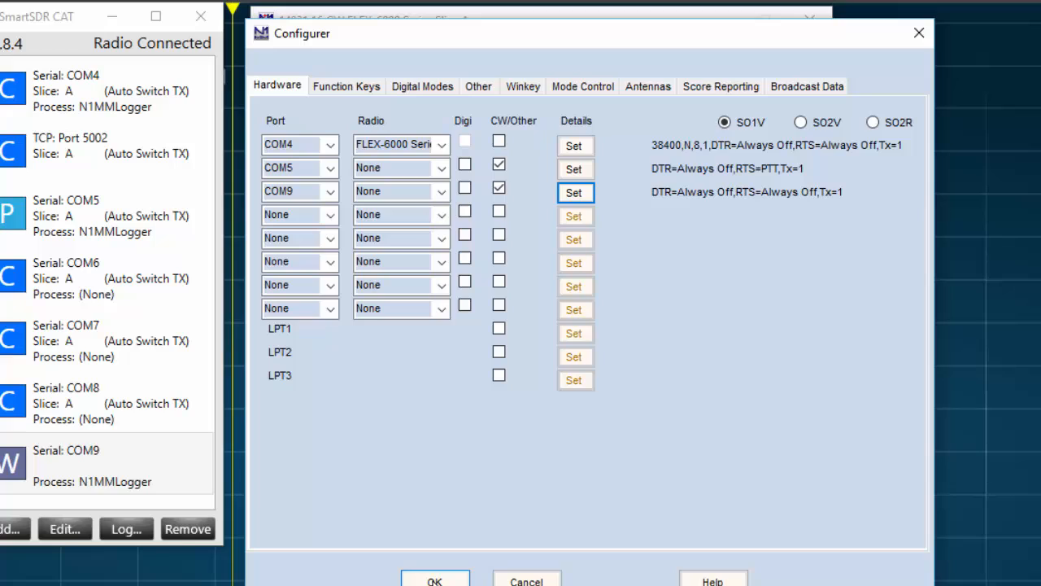
Save the Configurer, move SmartSDR CAT aside, and send the F3 Tu CW message to transmit
{"action": "left_click", "coordinate": [435, 581]}
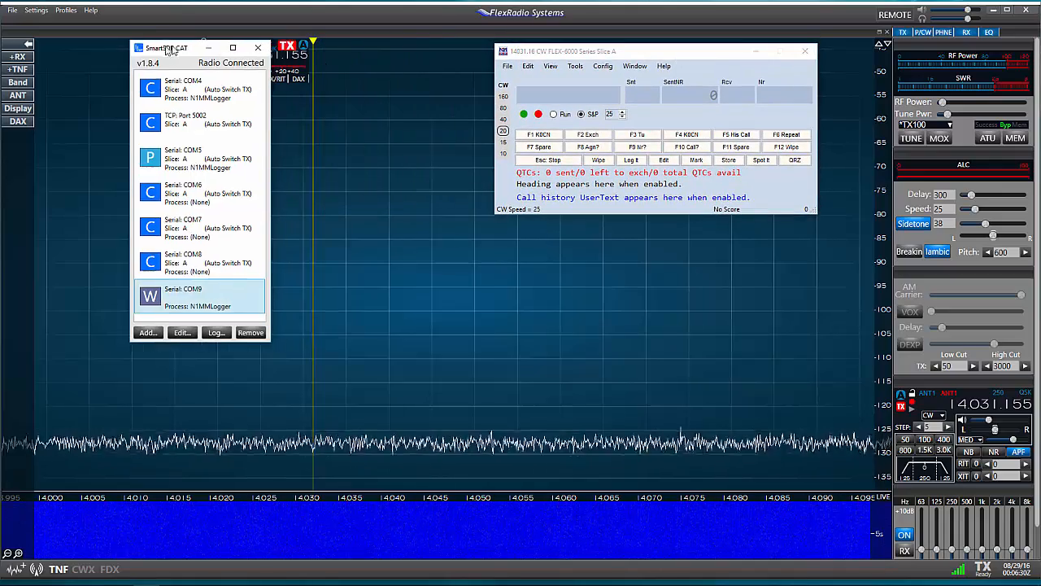
{"action": "left_click_drag", "start_coordinate": [166, 47], "coordinate": [88, 43]}
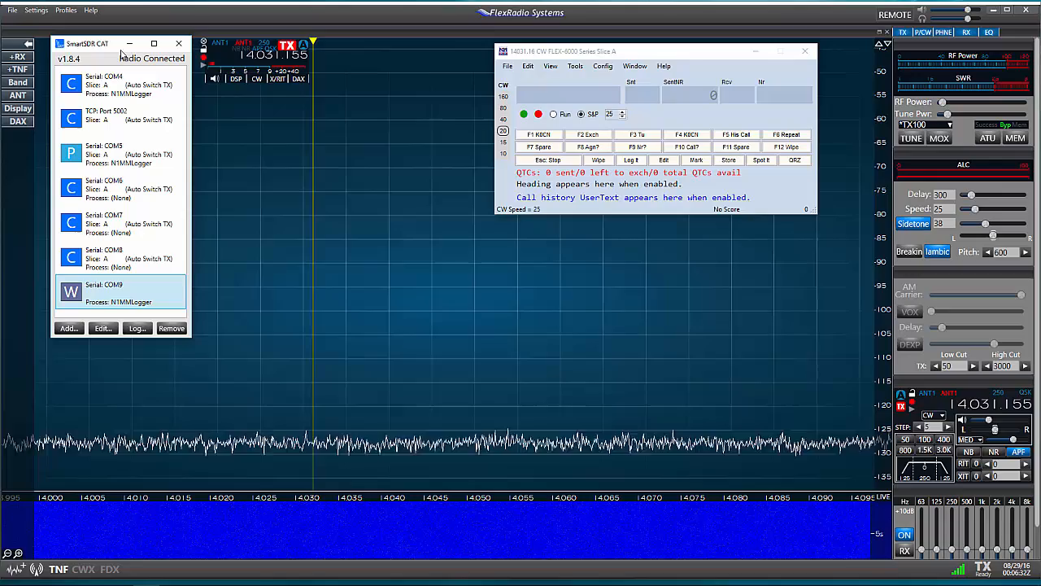
{"action": "mouse_move", "coordinate": [663, 215]}
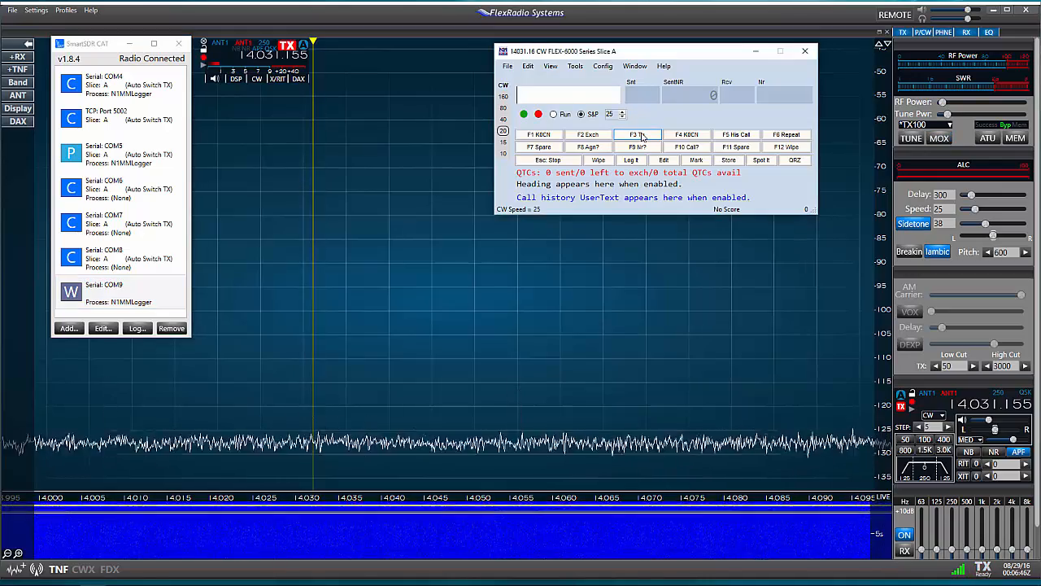
{"action": "left_click", "coordinate": [938, 138]}
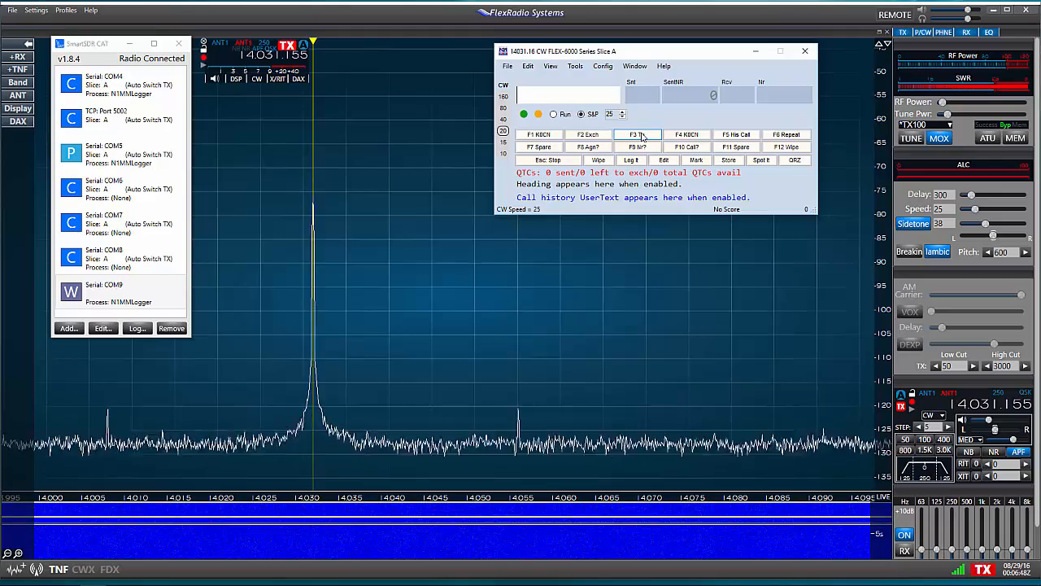